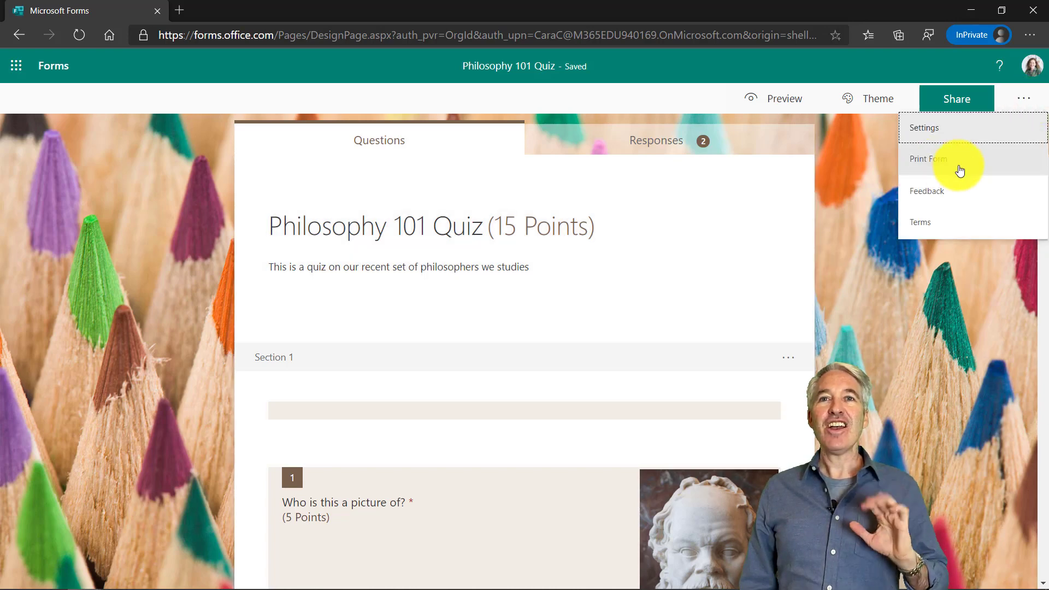
Preview the quiz printout, then hear the embedded OneNote form read aloud in Immersive Reader.
click(929, 158)
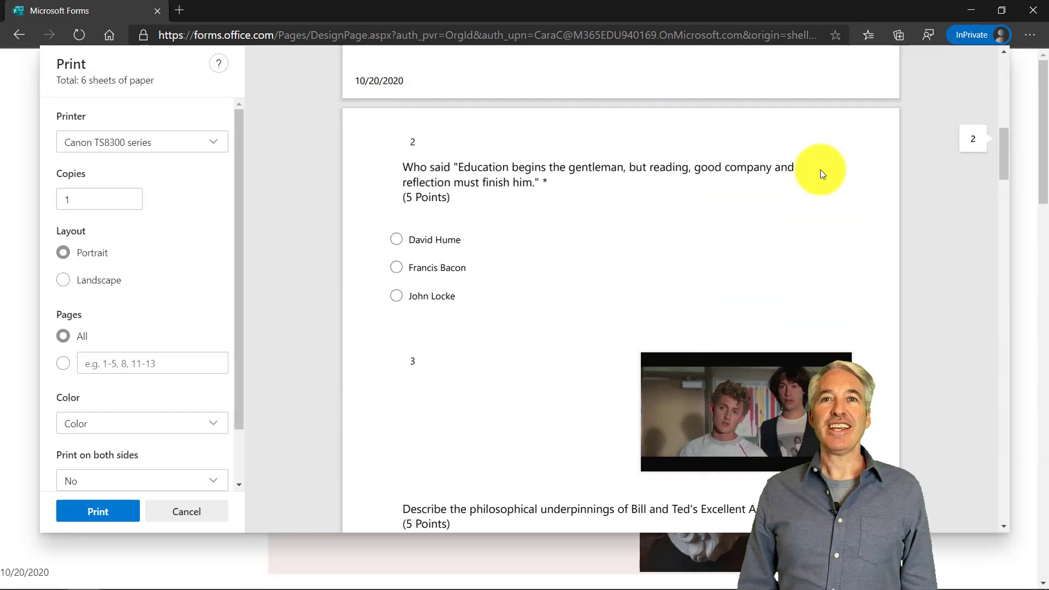
click(185, 512)
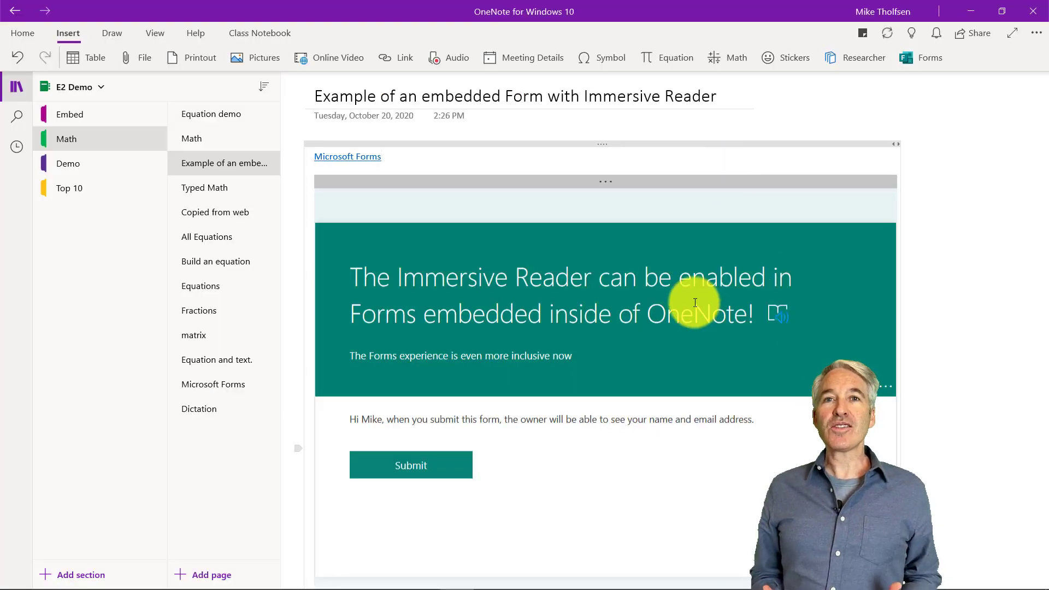
click(777, 314)
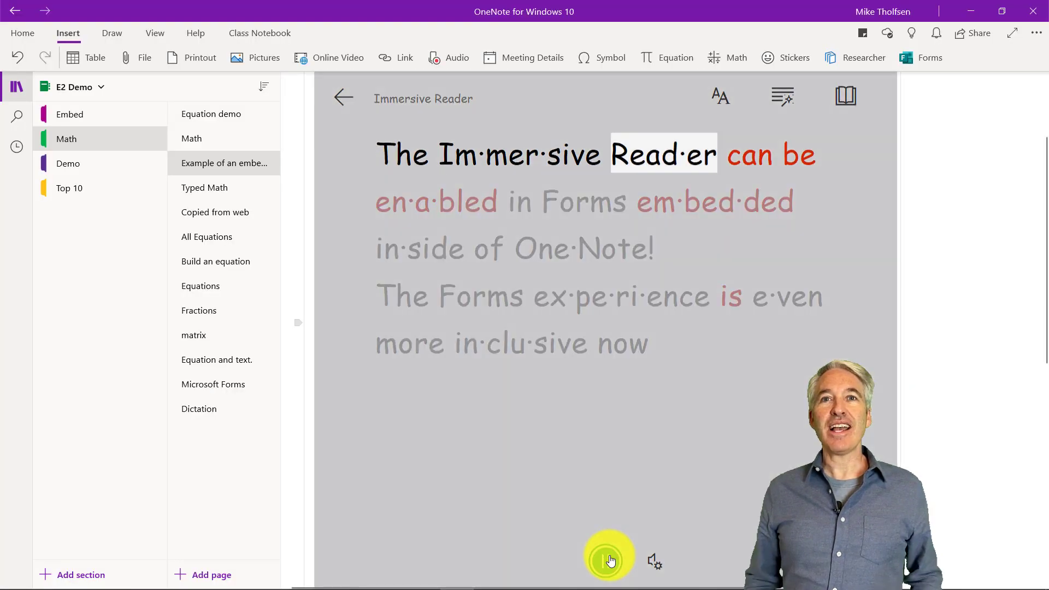
click(343, 97)
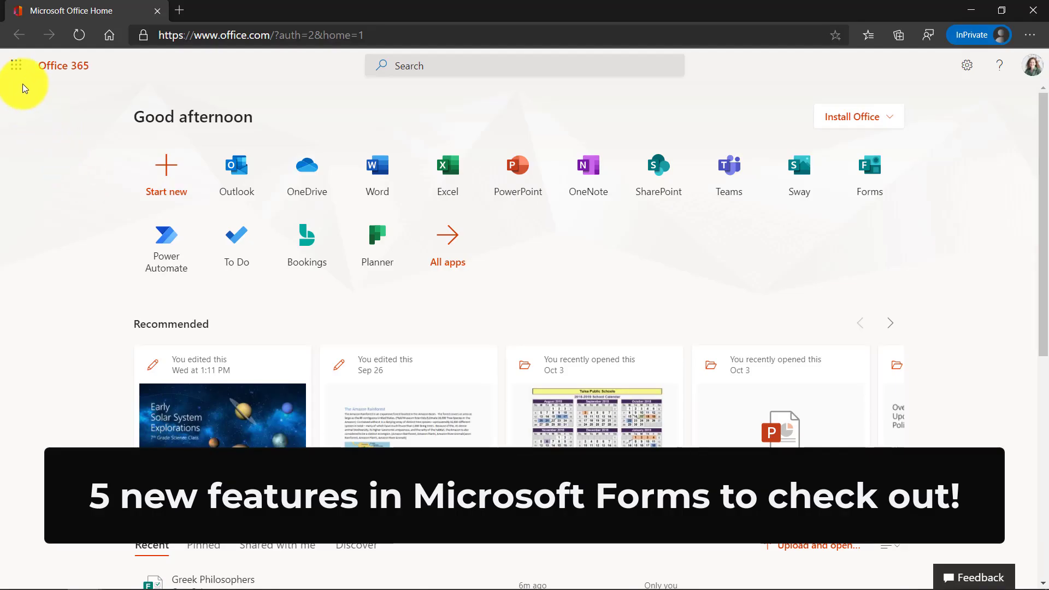
Launch Microsoft Forms from the Office 365 app launcher.
click(17, 67)
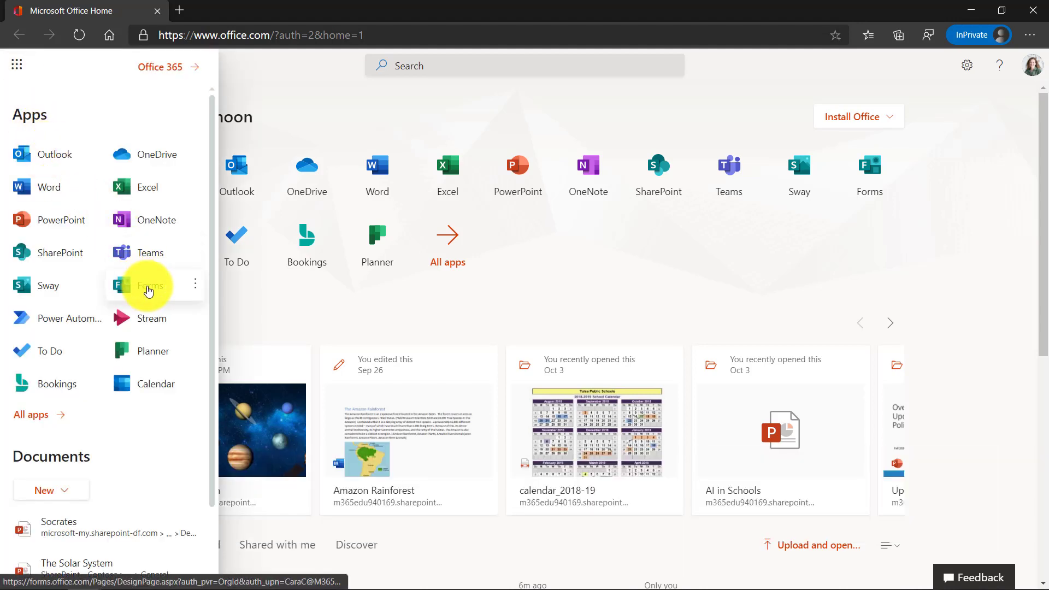
click(144, 285)
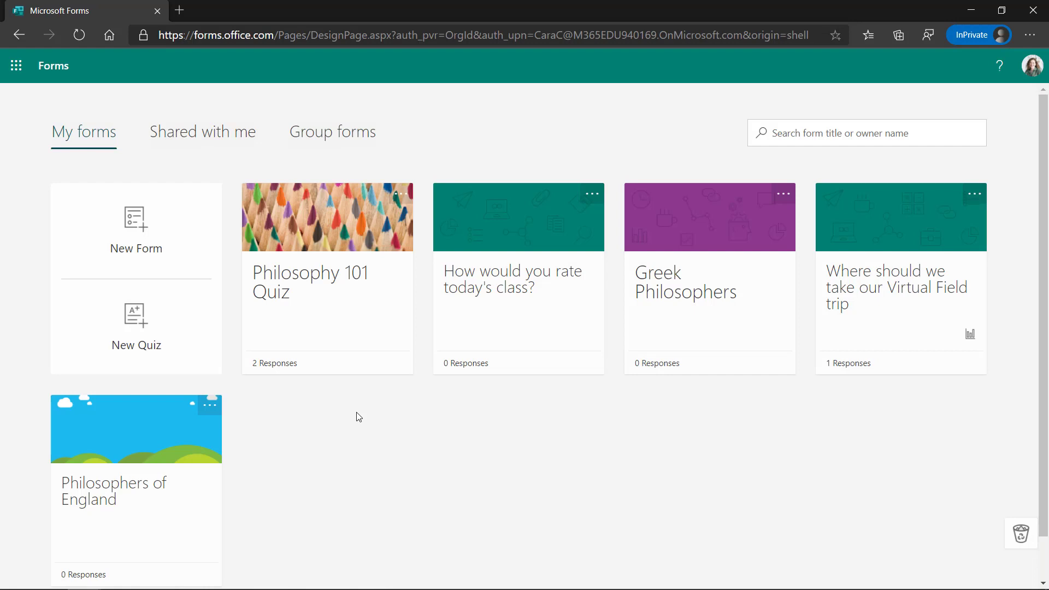
mouse_move(328, 333)
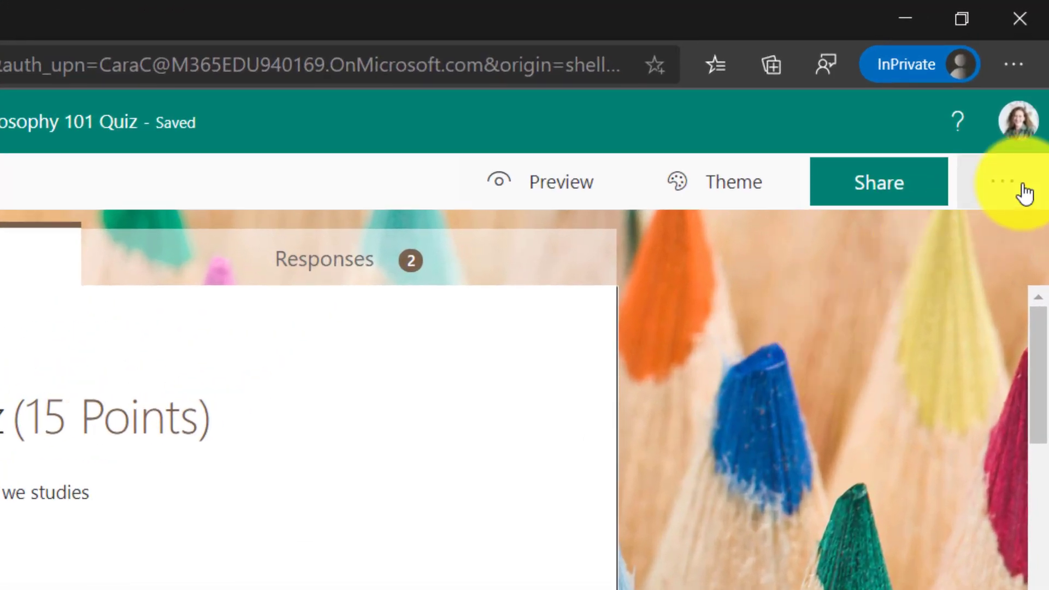
click(1003, 182)
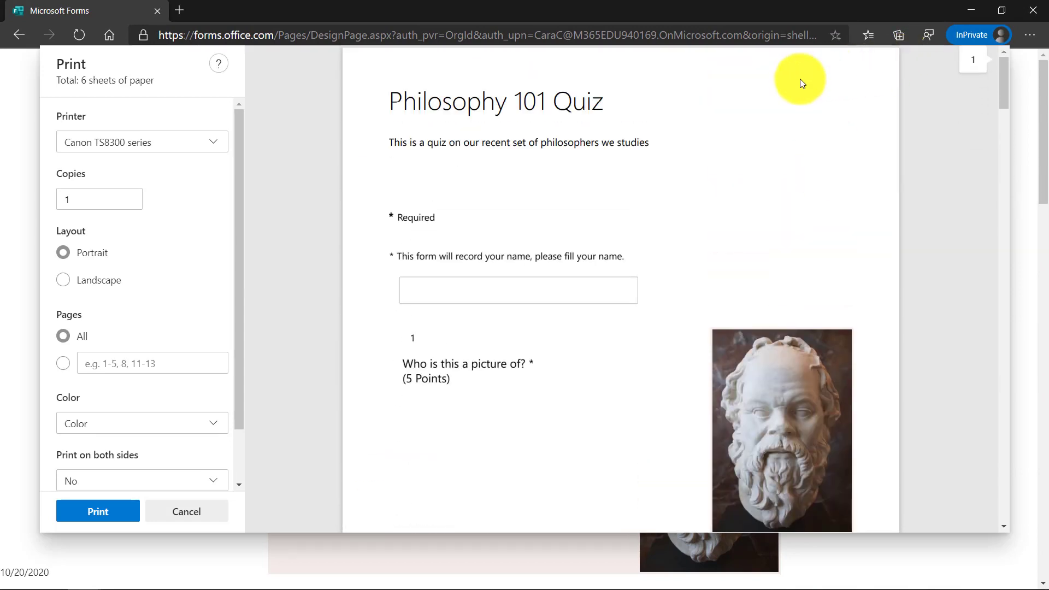
click(186, 512)
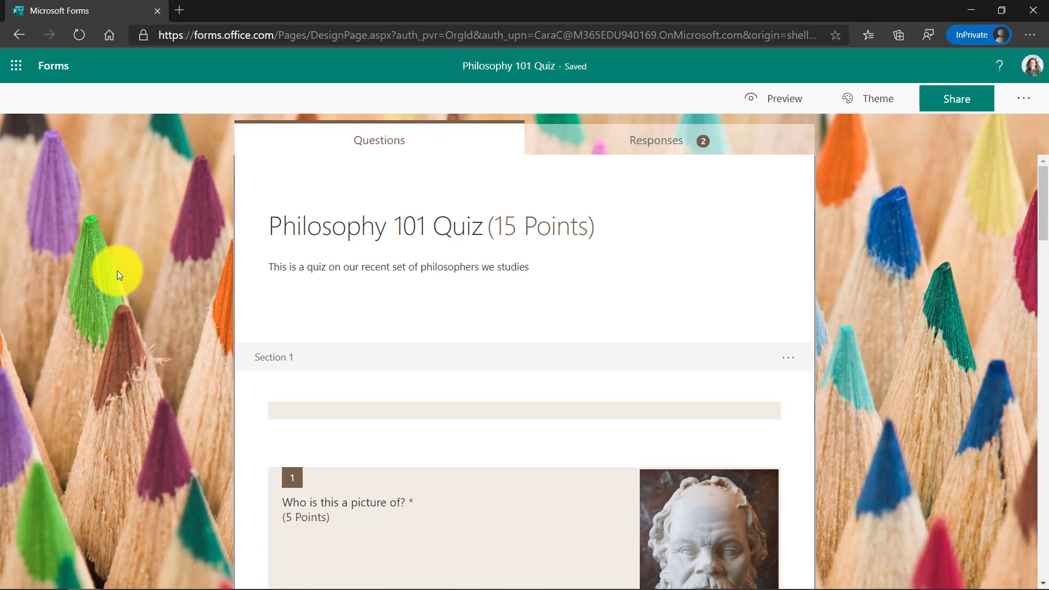
scroll(down, 3)
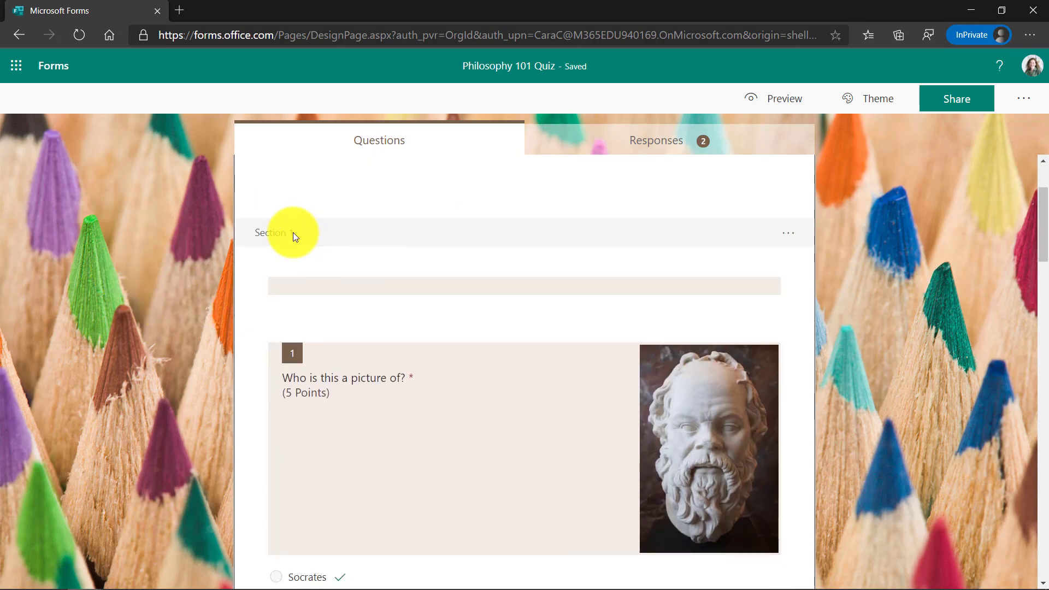
scroll(down, 3)
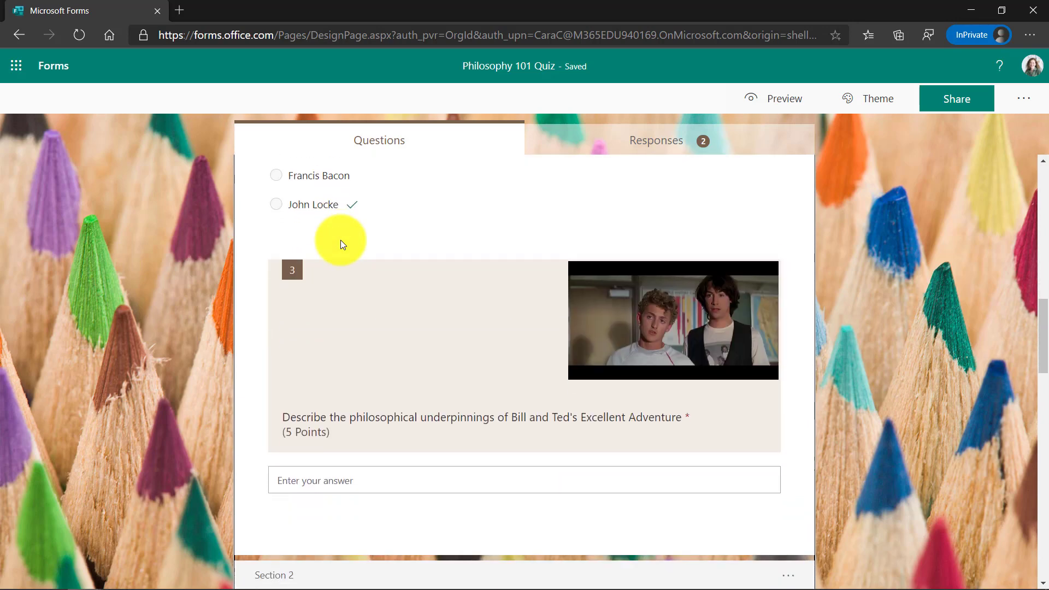
scroll(down, 3)
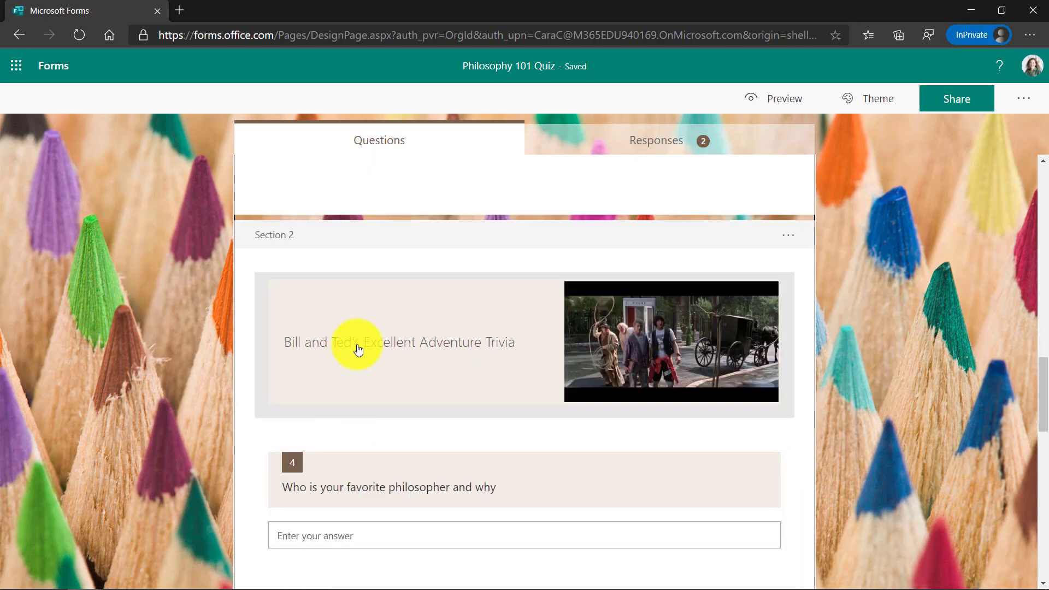
click(359, 342)
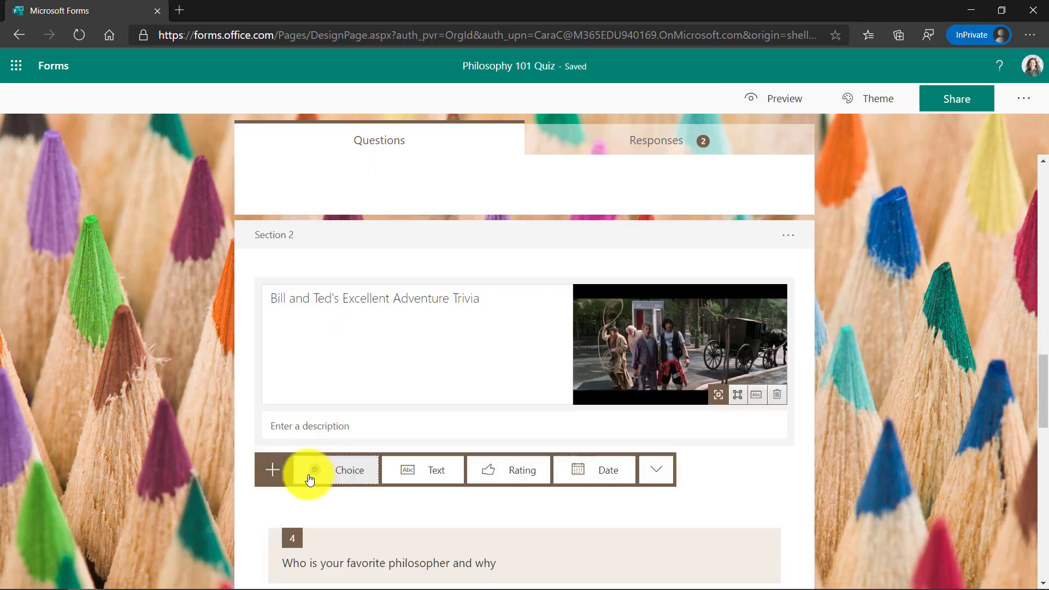
click(657, 470)
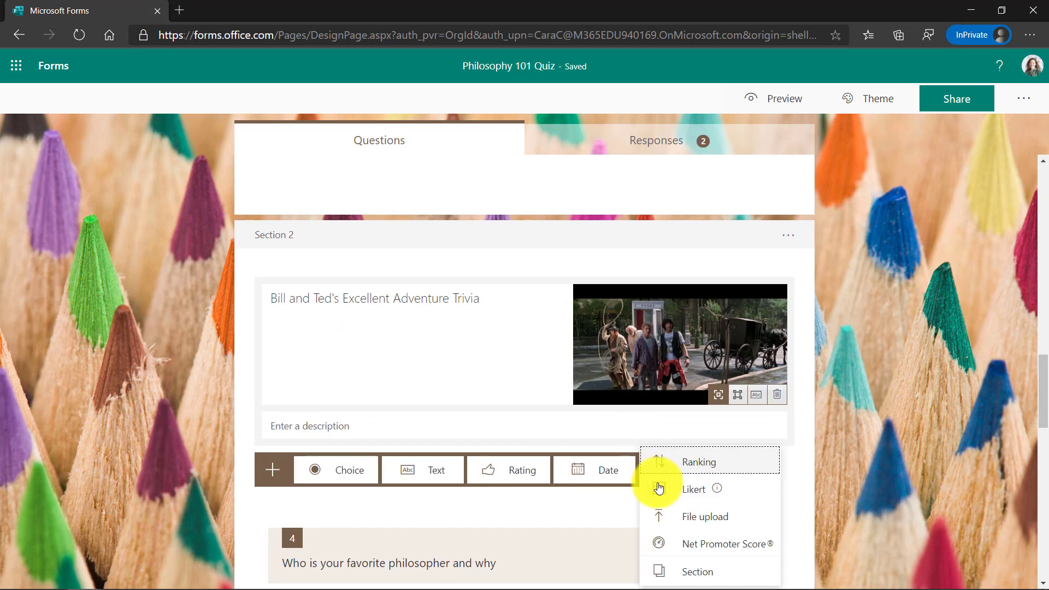
mouse_move(707, 572)
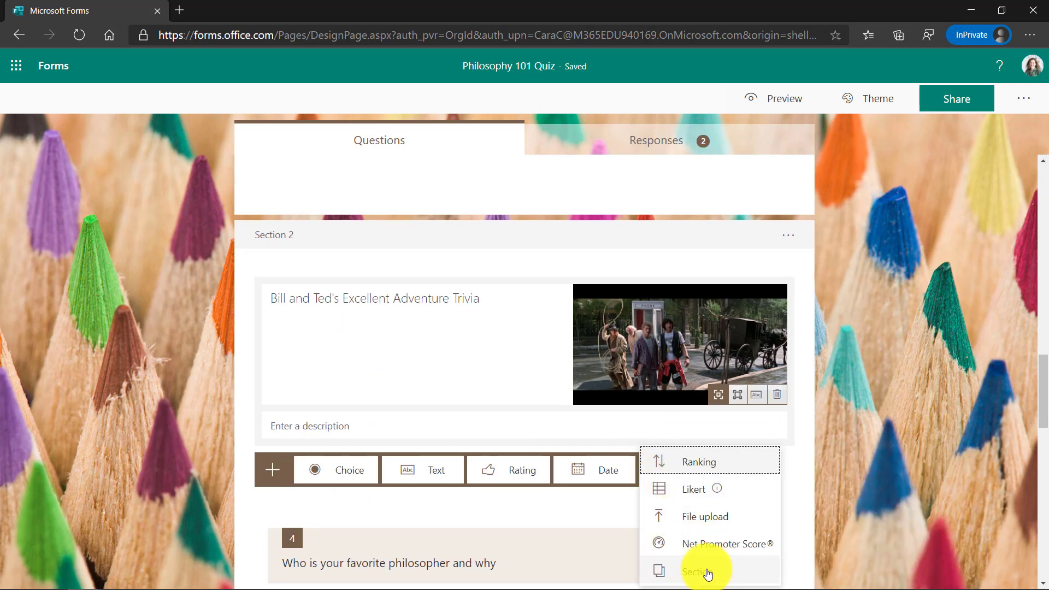
mouse_move(457, 432)
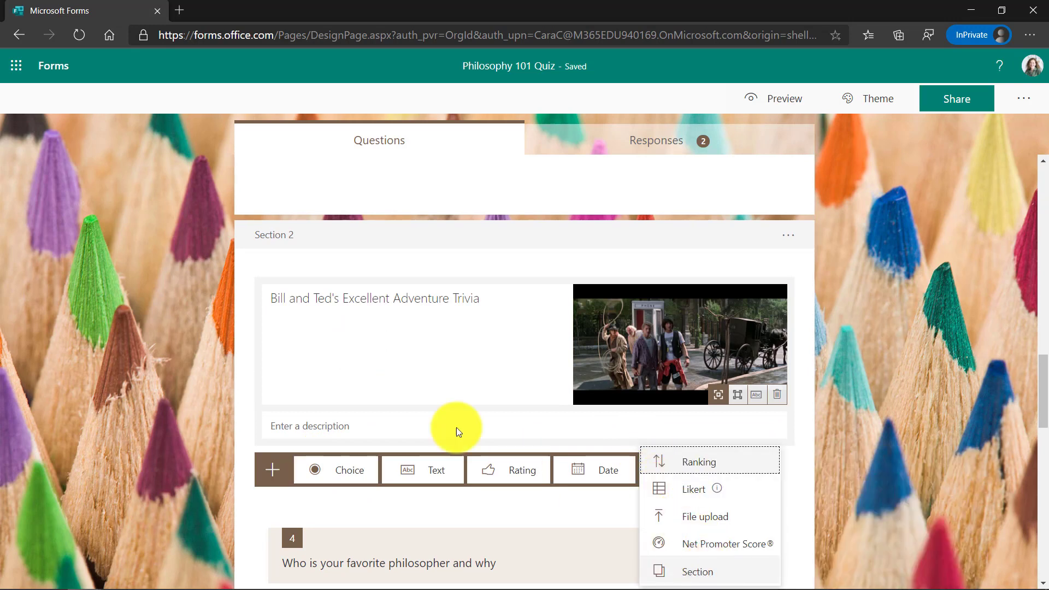
click(133, 321)
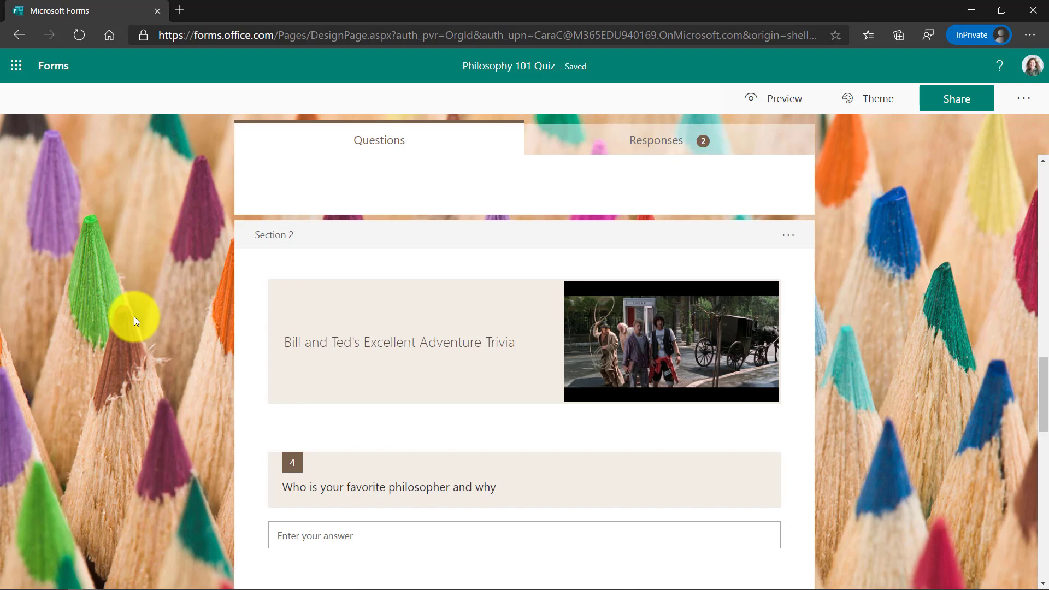
mouse_move(1027, 102)
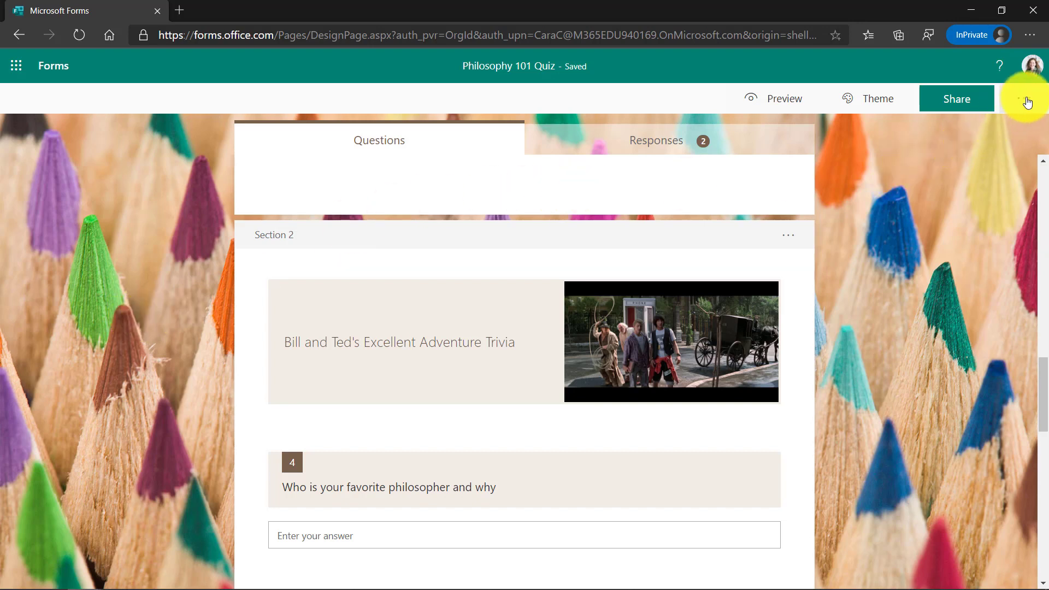
Open the Philosophy 101 Quiz settings from the ... menu.
click(1023, 99)
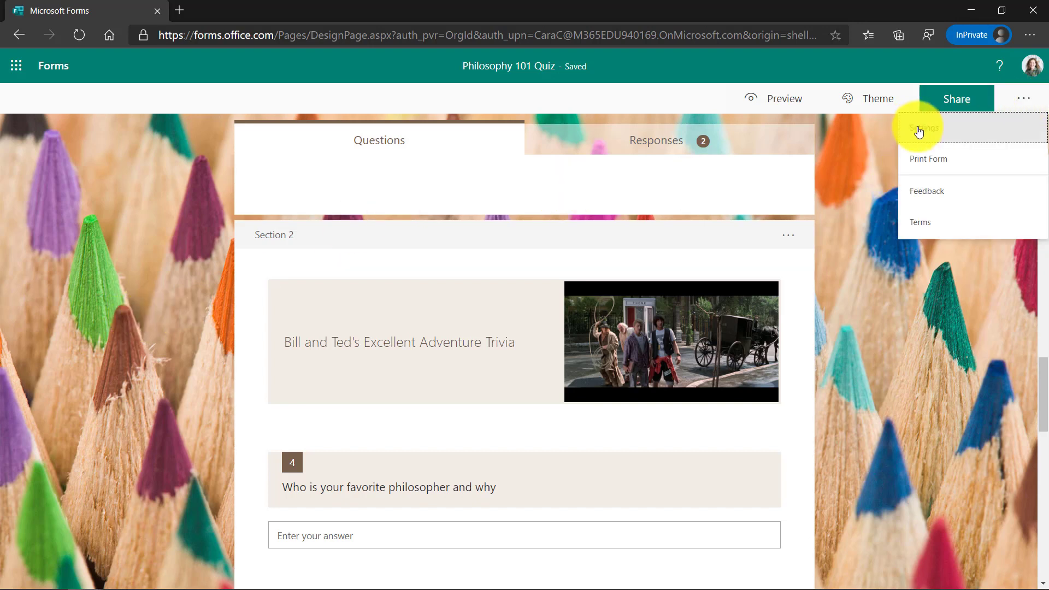
click(928, 129)
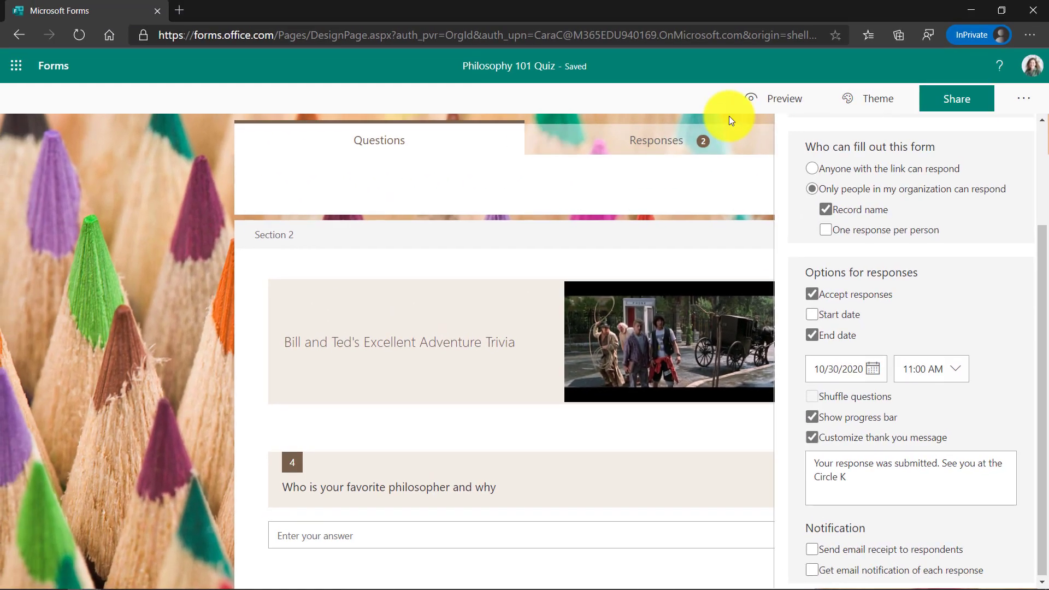
mouse_move(820, 442)
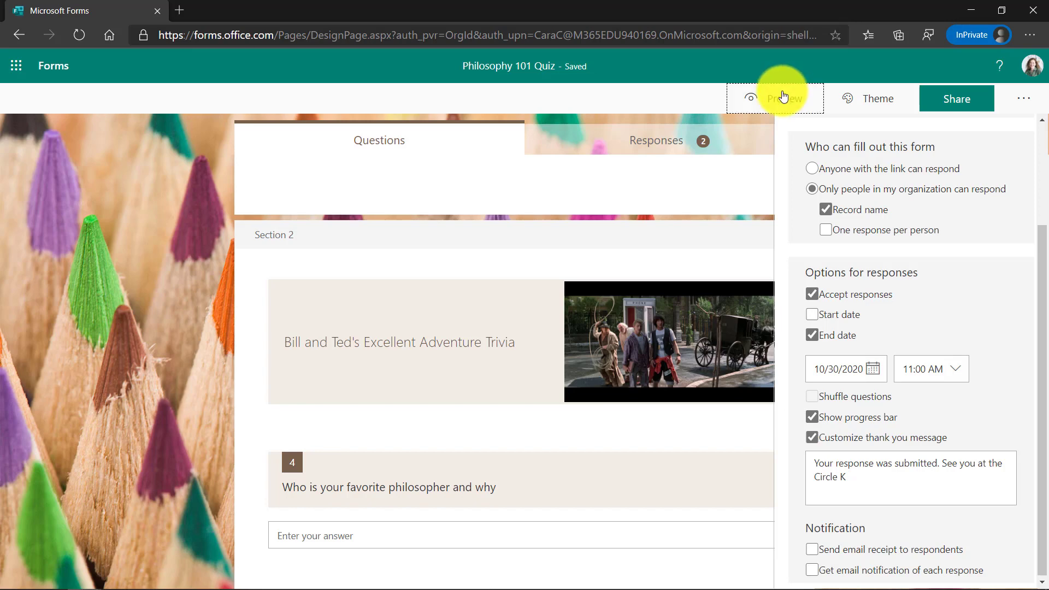
Preview the quiz as a respondent and answer question 3 with 'Be excellent to each other'.
click(783, 98)
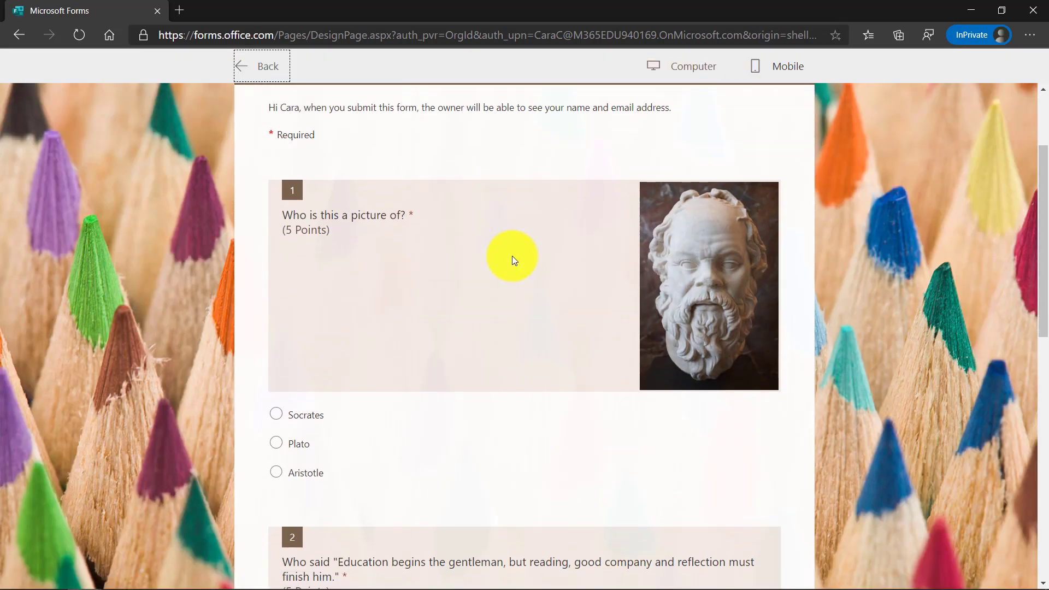
scroll(down, 3)
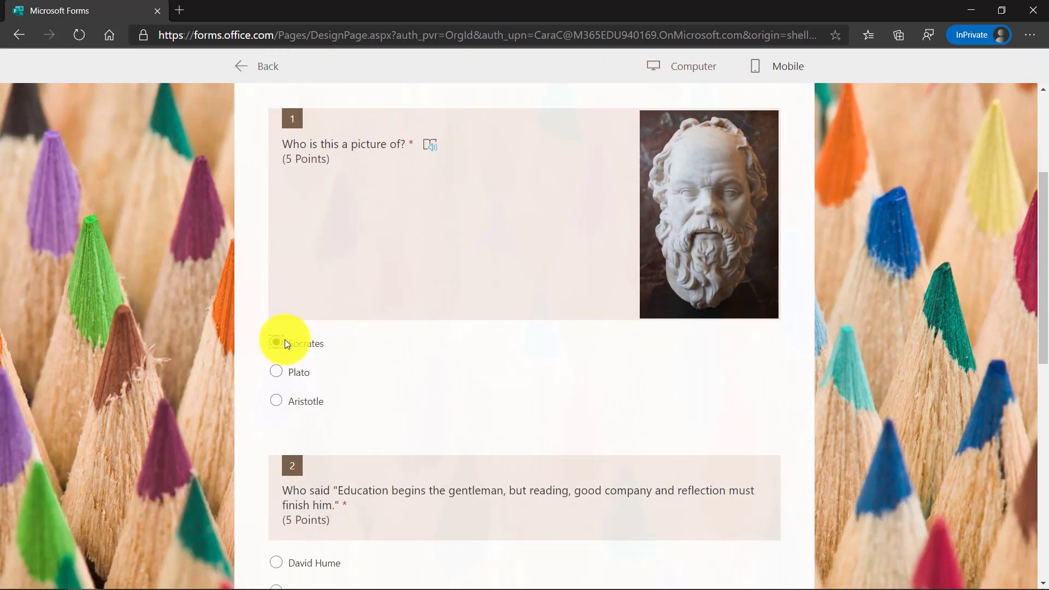
scroll(down, 3)
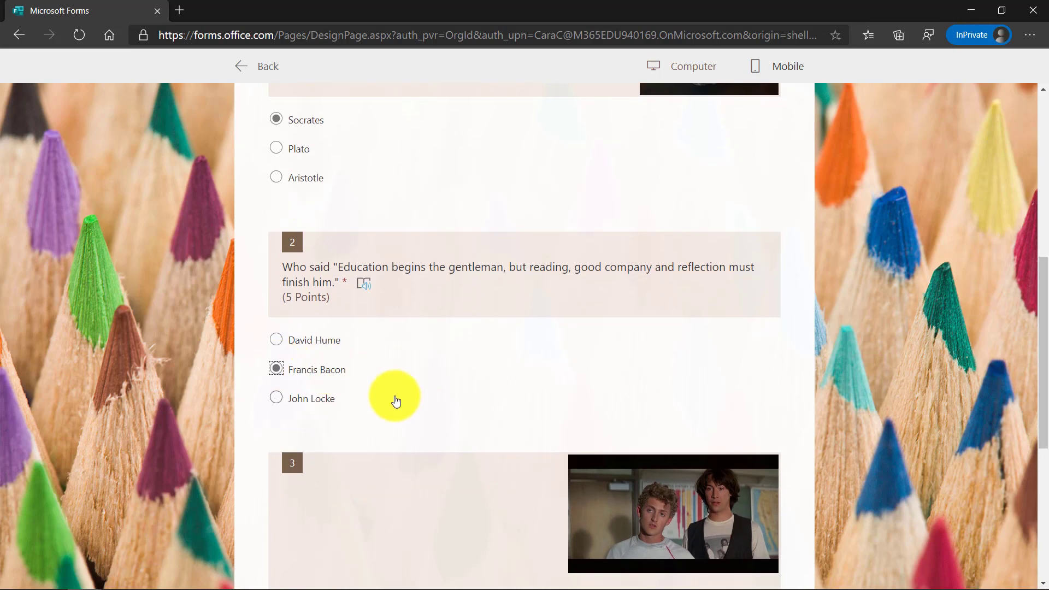
scroll(down, 3)
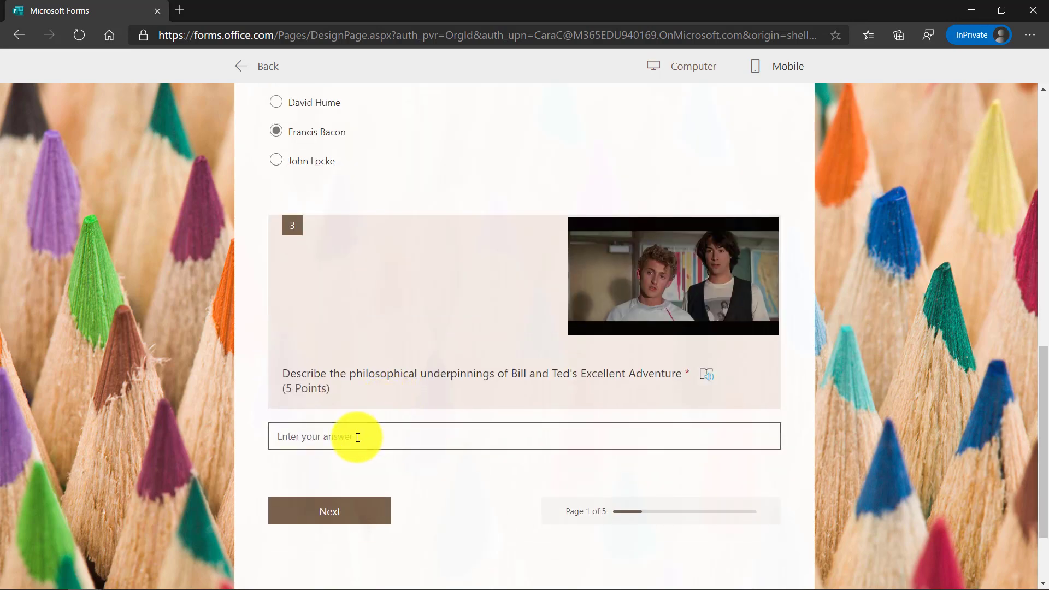
text(Be excellent to each other)
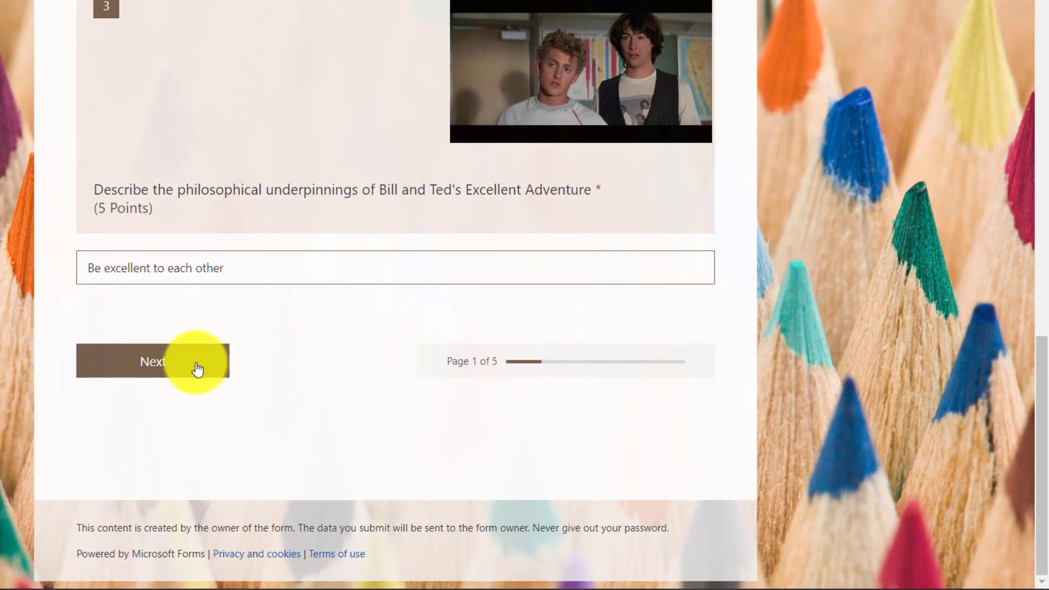
Advance the preview to page 2 of 5 to view questions 4 and 5, then switch to the Outlook inbox.
click(152, 362)
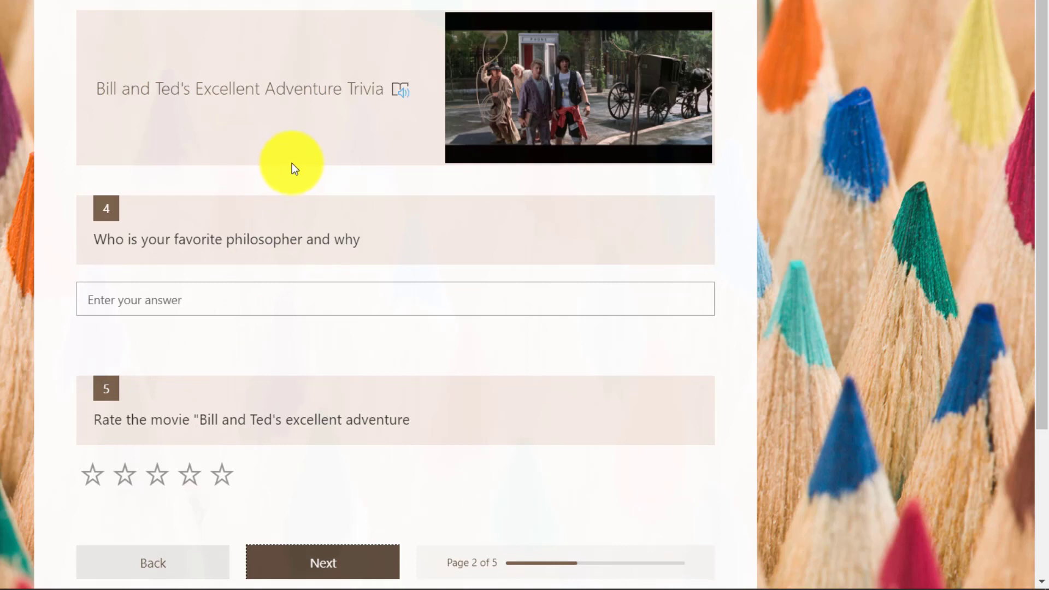
scroll(down, 3)
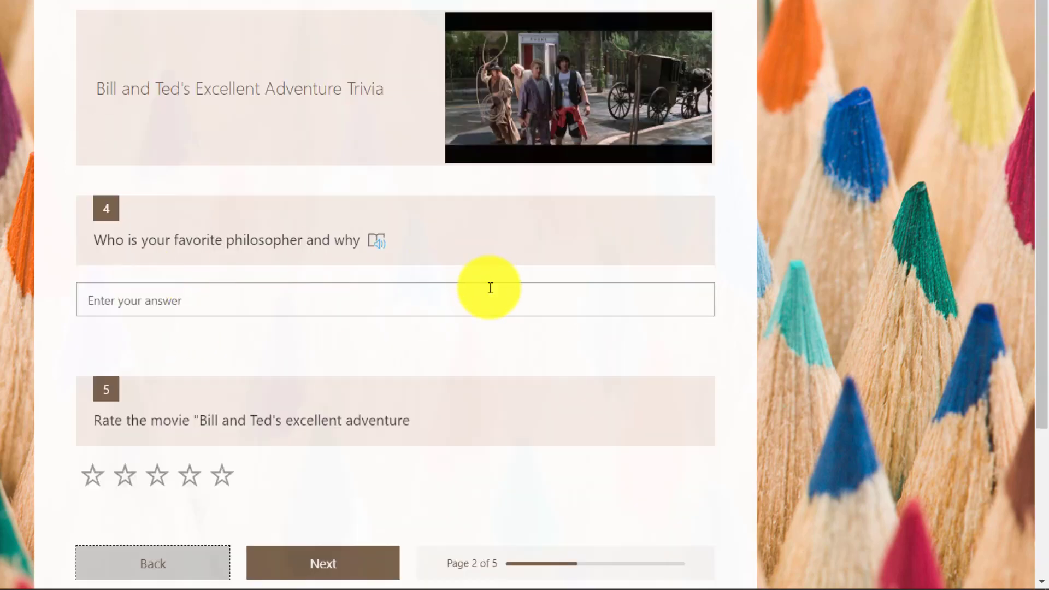
scroll(down, 3)
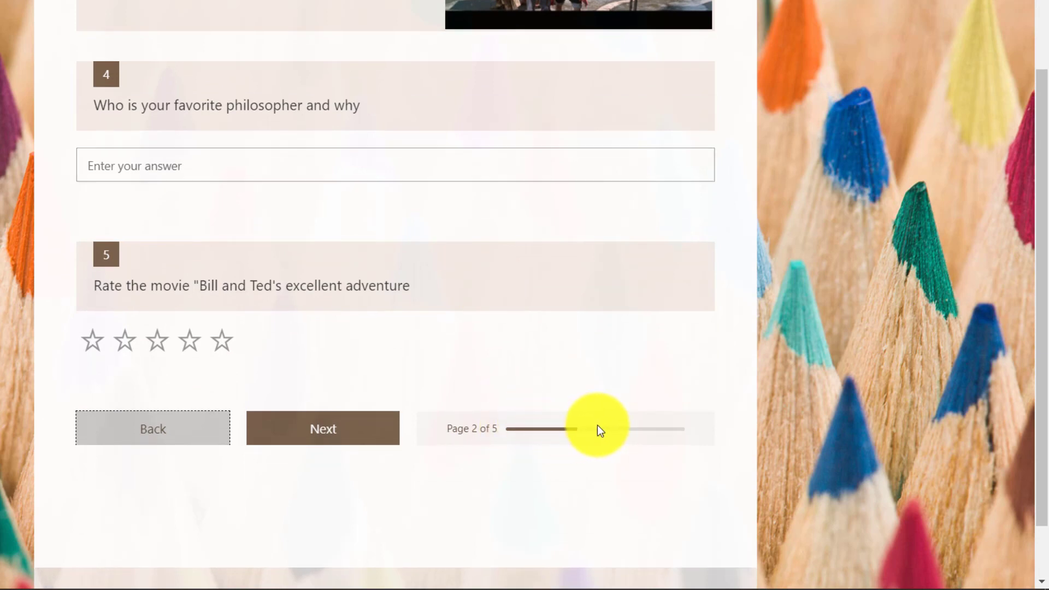
scroll(up, 3)
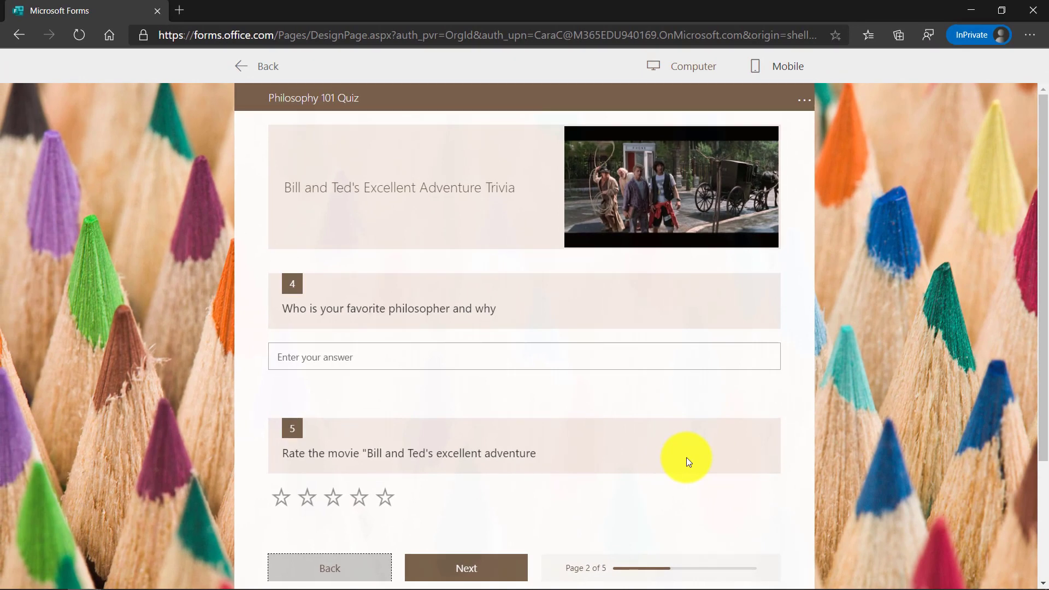
click(241, 11)
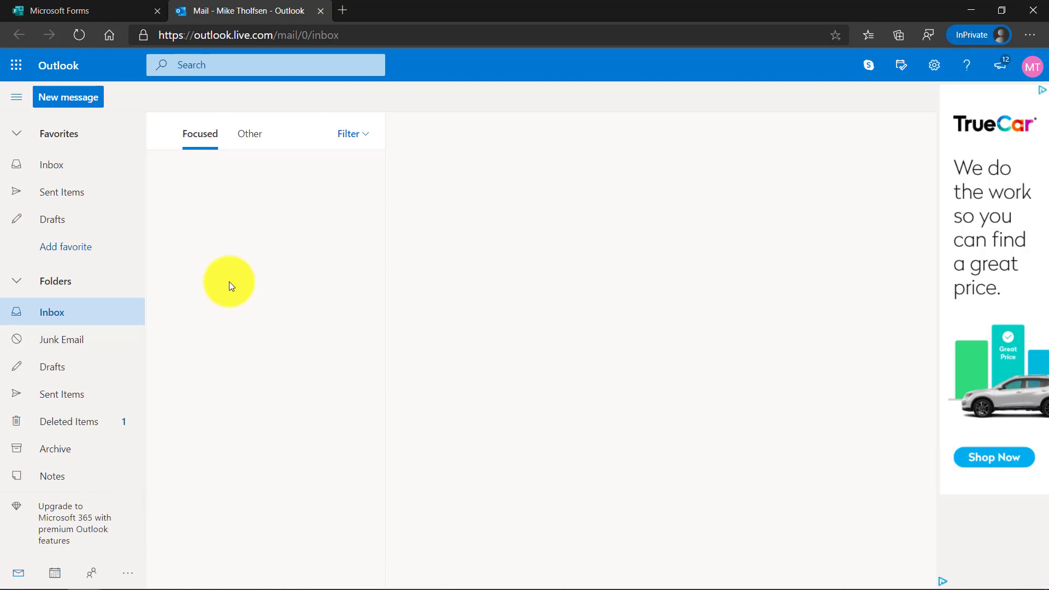
mouse_move(17, 64)
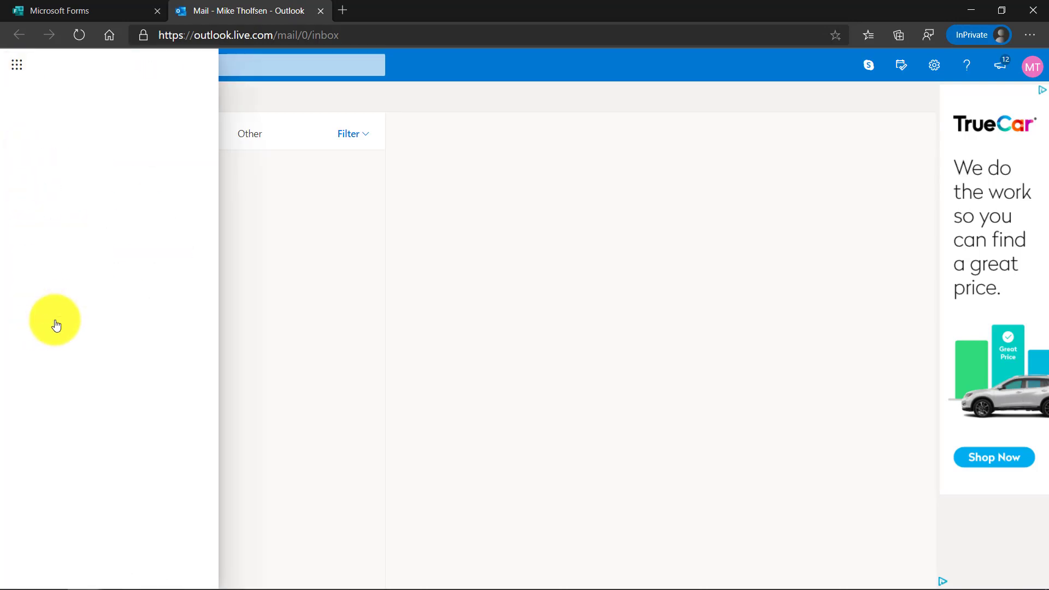
Open Microsoft Forms in a new tab from Outlook's All apps launcher.
click(16, 64)
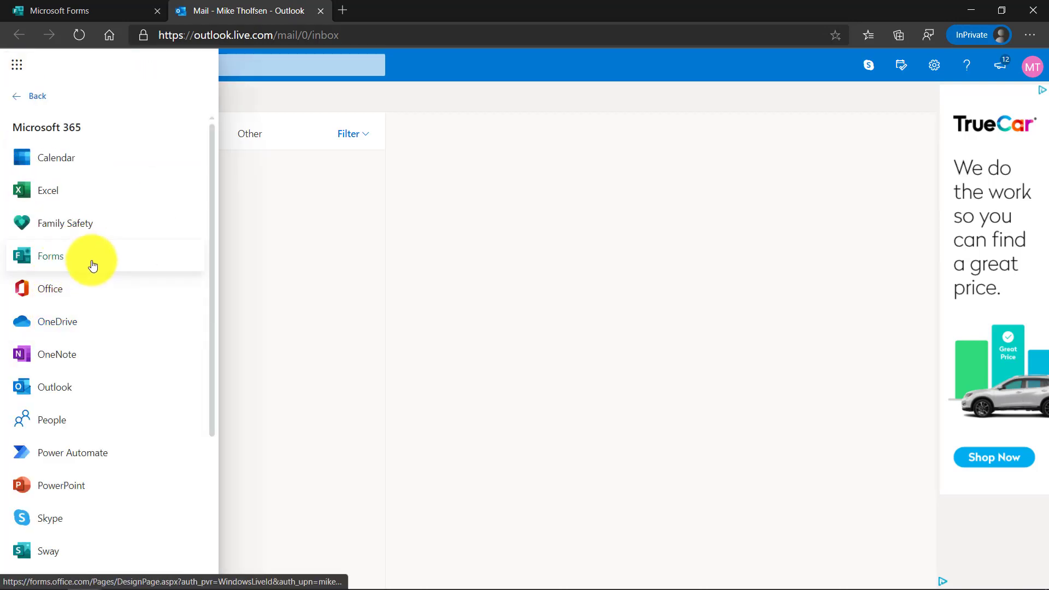
click(50, 256)
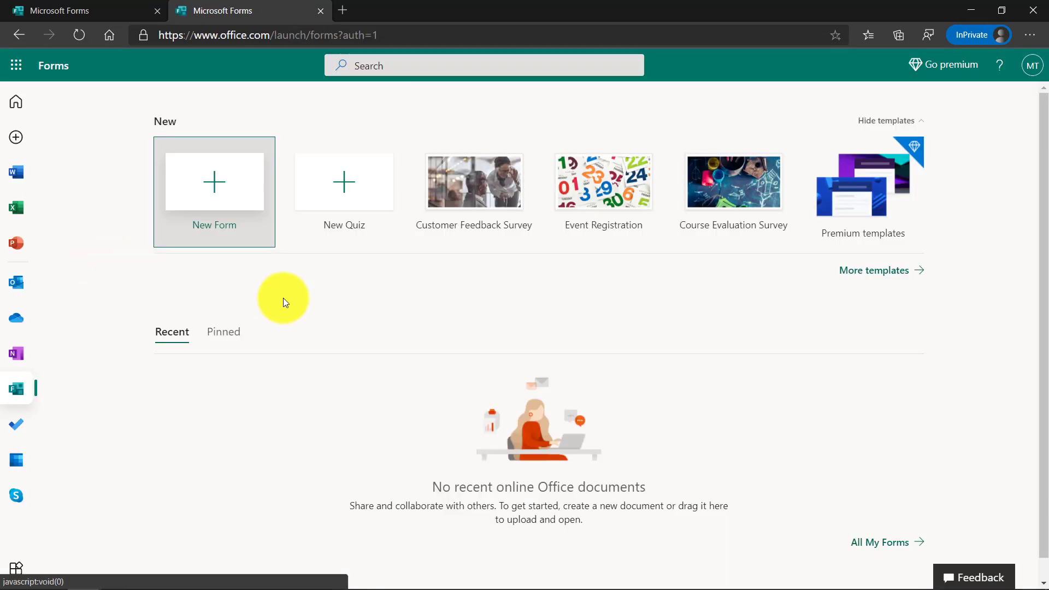
mouse_move(473, 195)
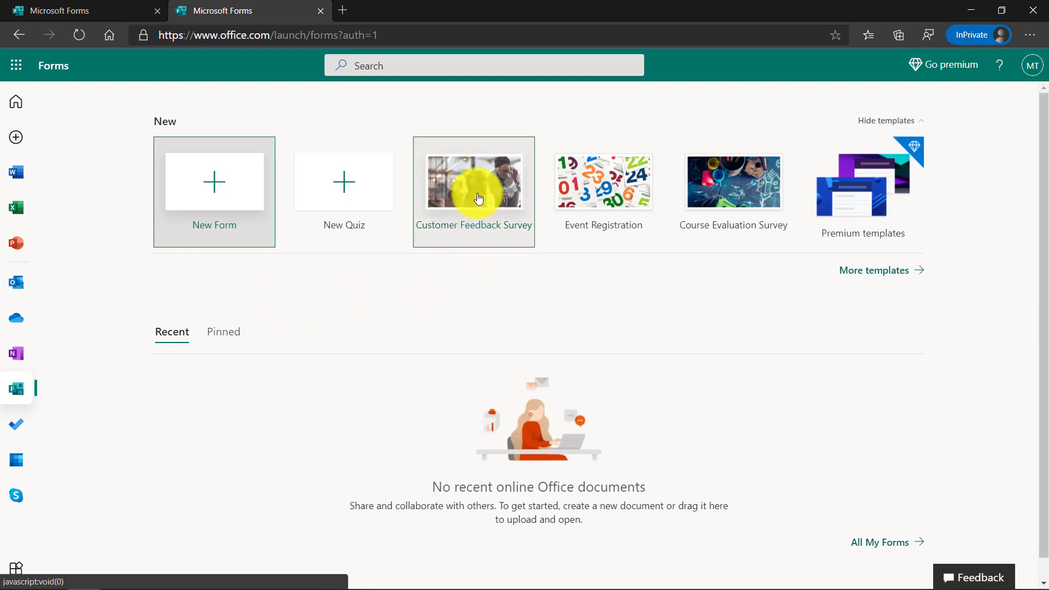
mouse_move(473, 194)
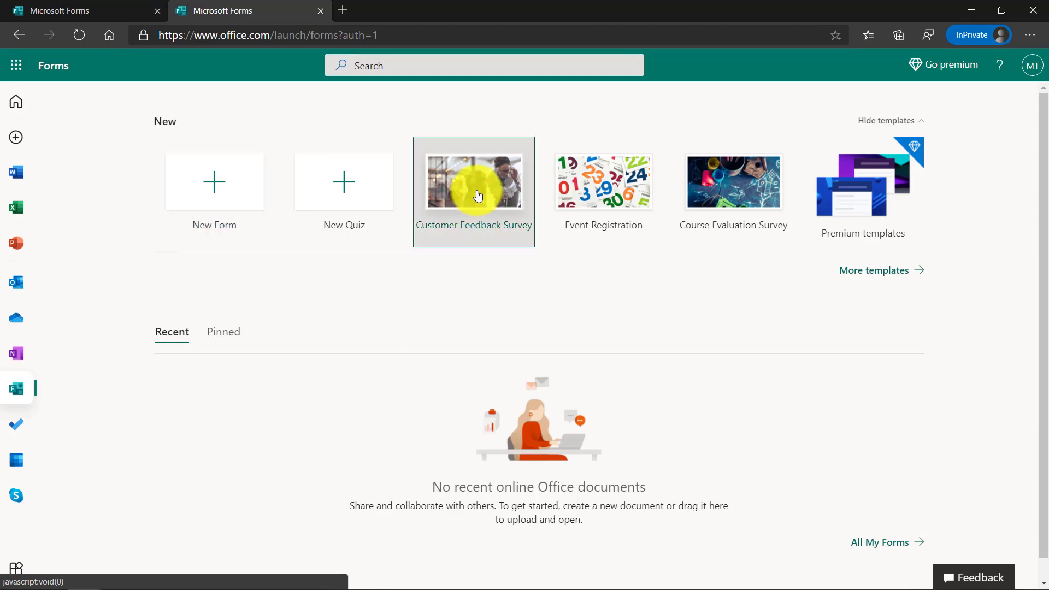
Create a new form from the Customer Feedback Survey template.
click(473, 183)
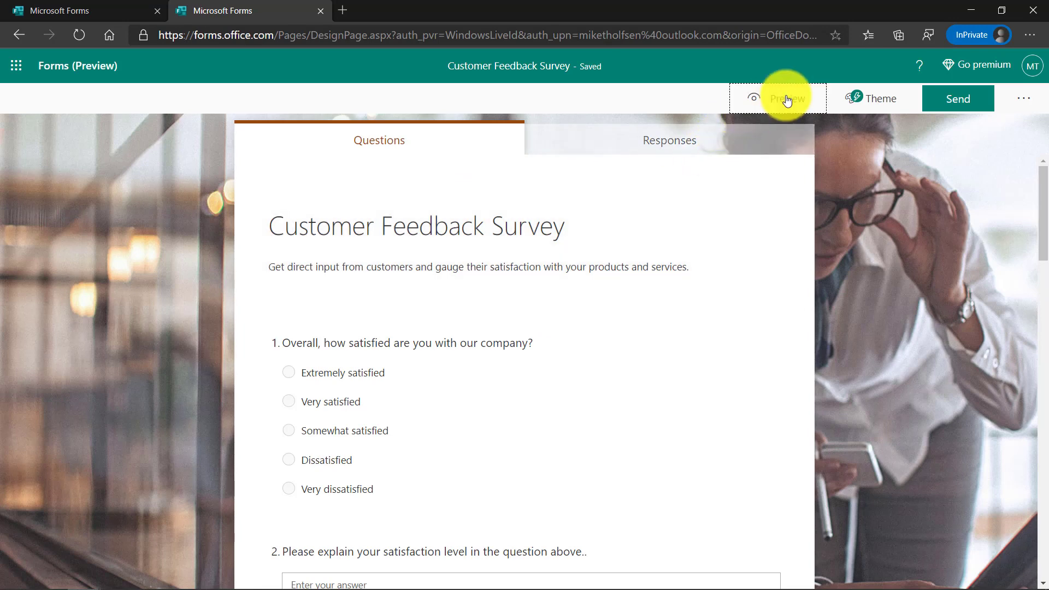
Show the Customer Feedback Survey in the respondent preview.
click(787, 99)
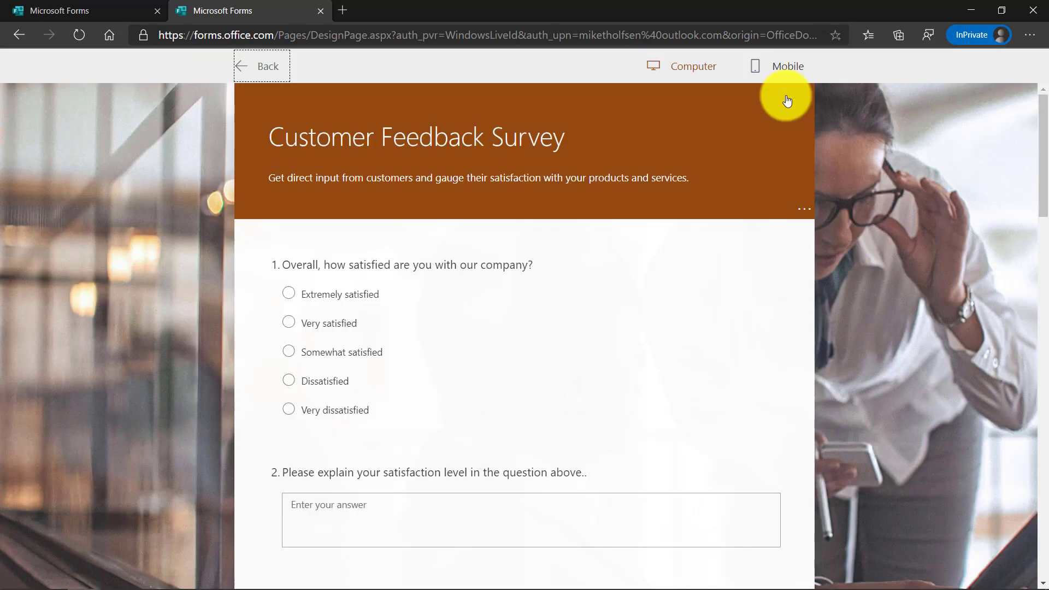
mouse_move(807, 214)
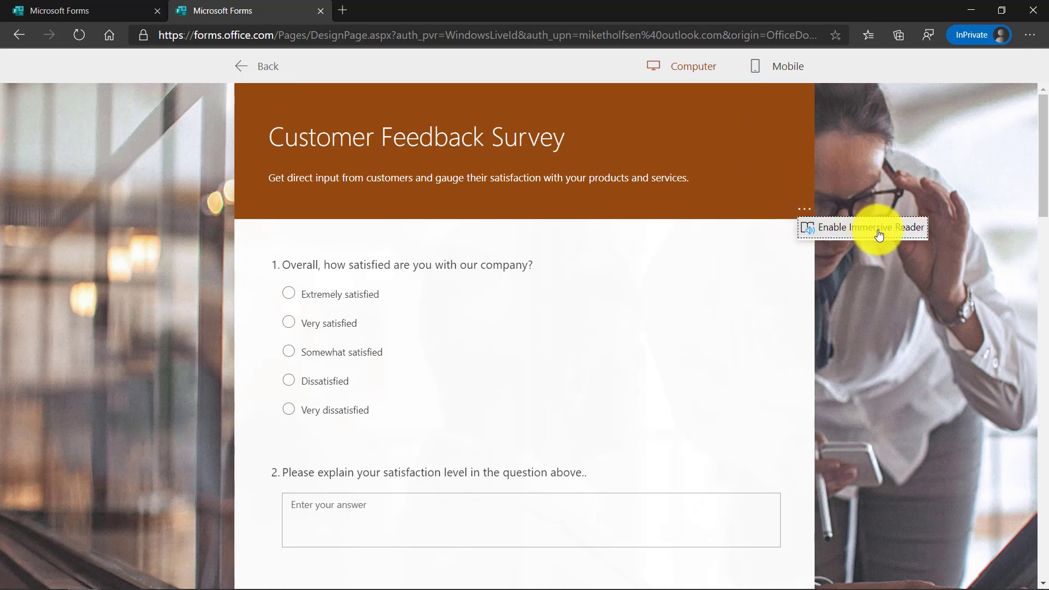
mouse_move(578, 270)
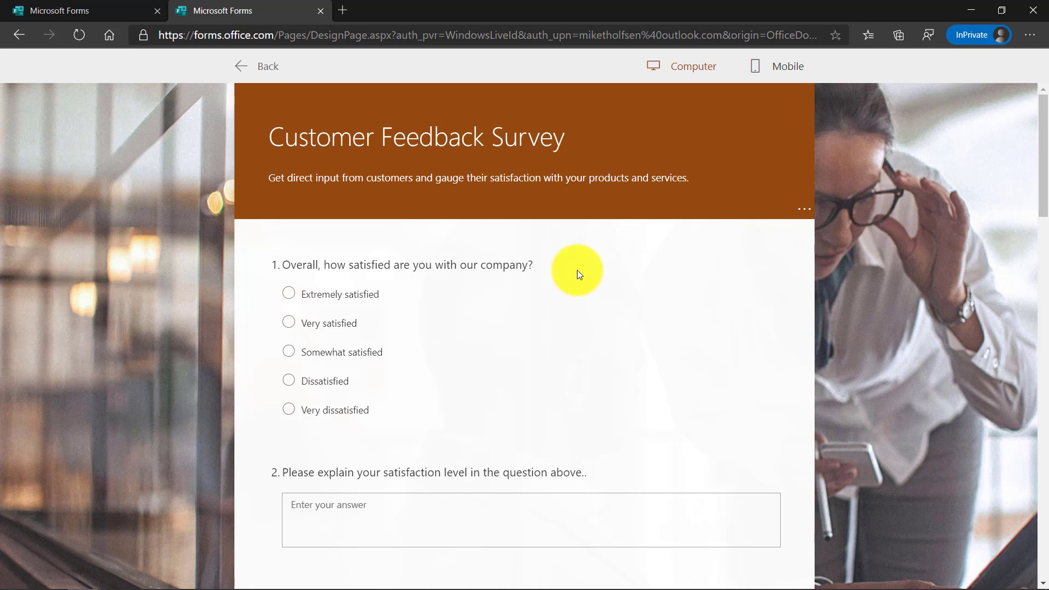
mouse_move(385, 455)
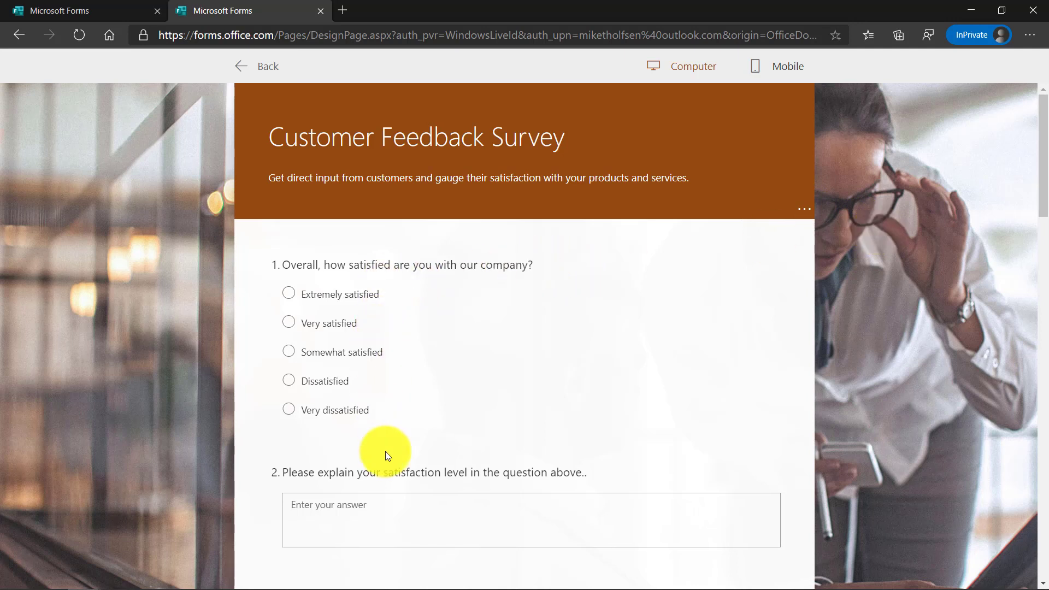
mouse_move(467, 72)
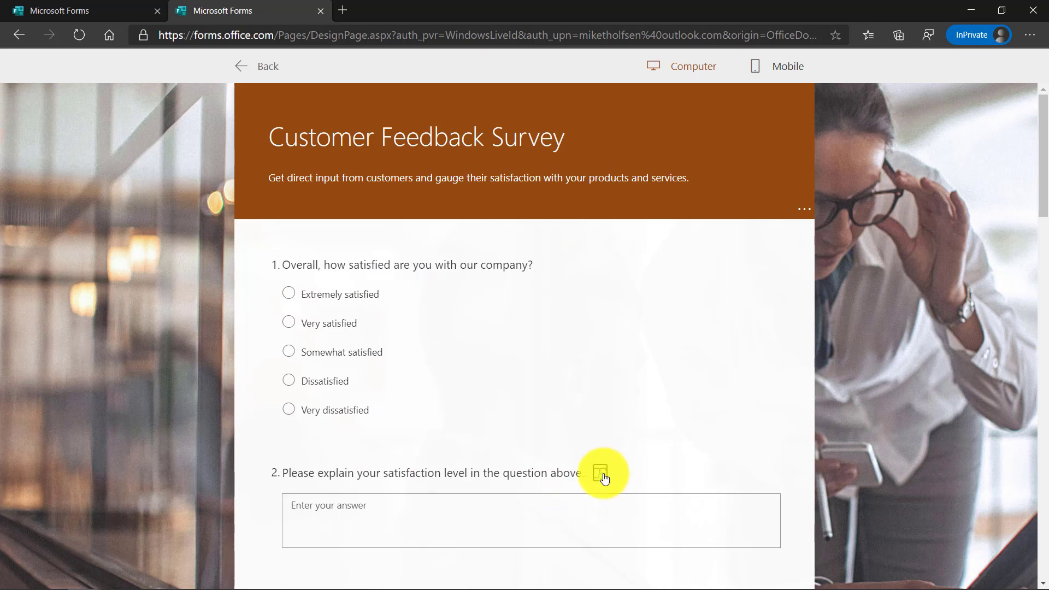
Hear survey question 2 read aloud in Immersive Reader.
click(602, 473)
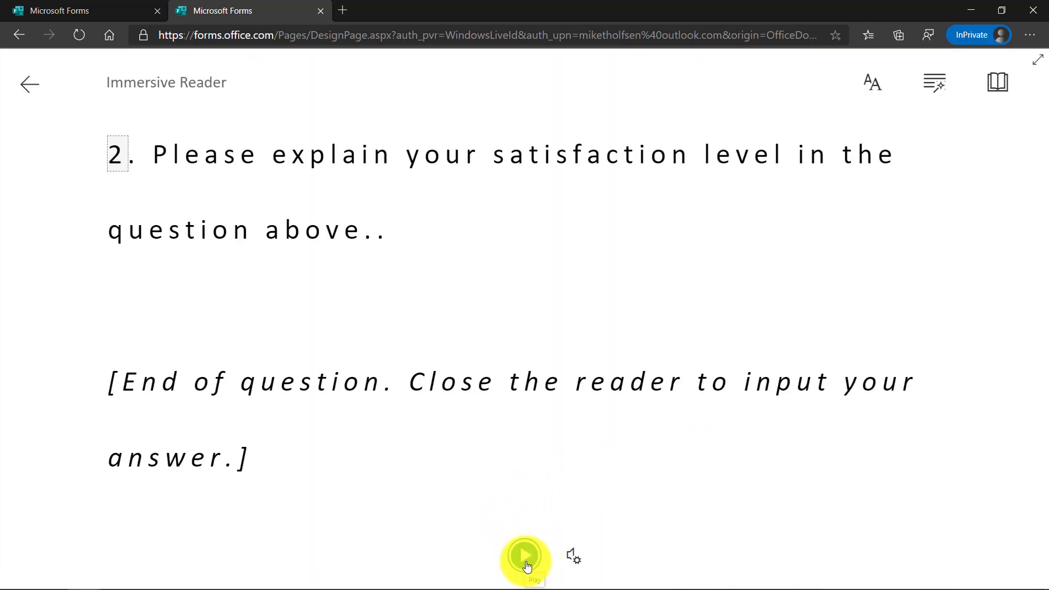
click(525, 558)
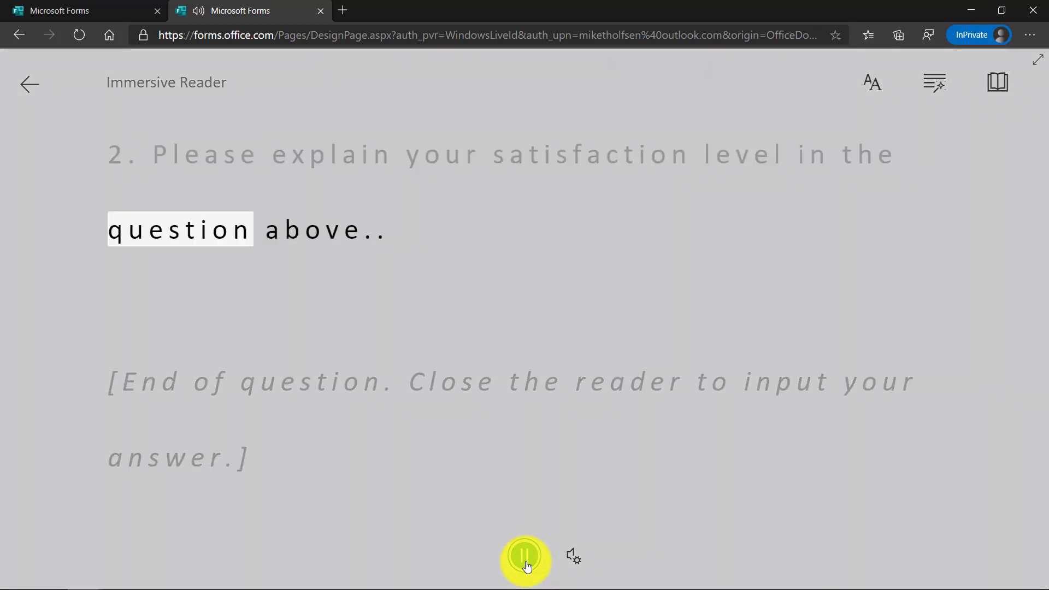
click(525, 555)
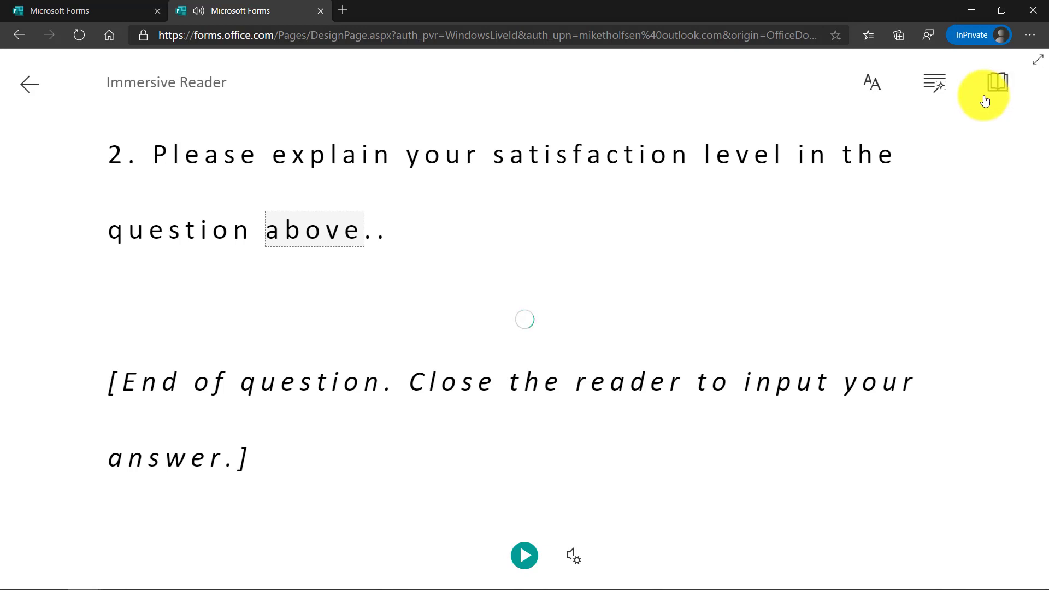
Translate question 2 into Spanish (Mexico), hear it read aloud, then return to the original English and exit.
click(997, 82)
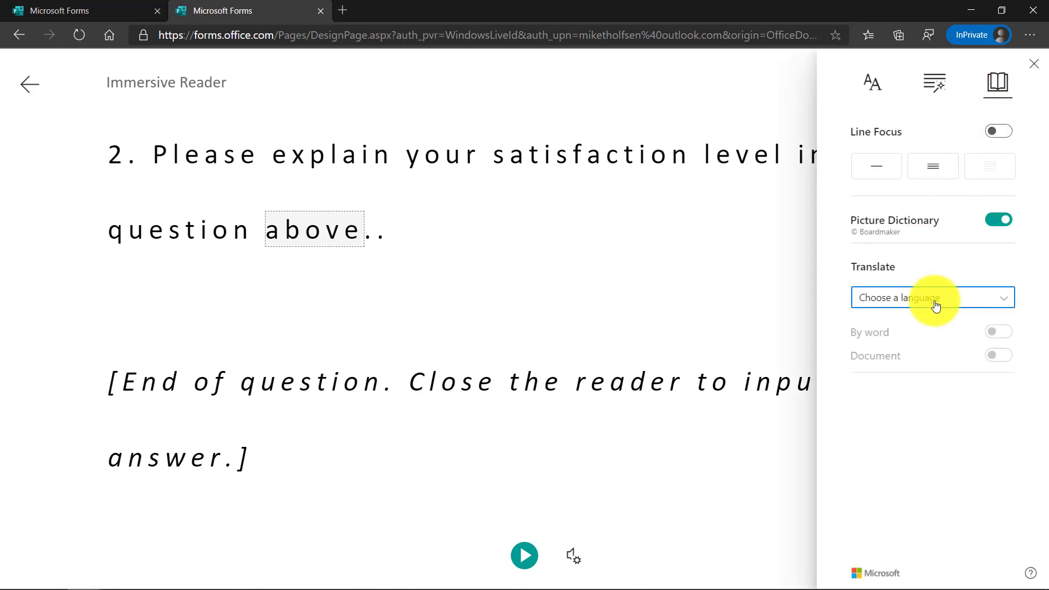
click(933, 298)
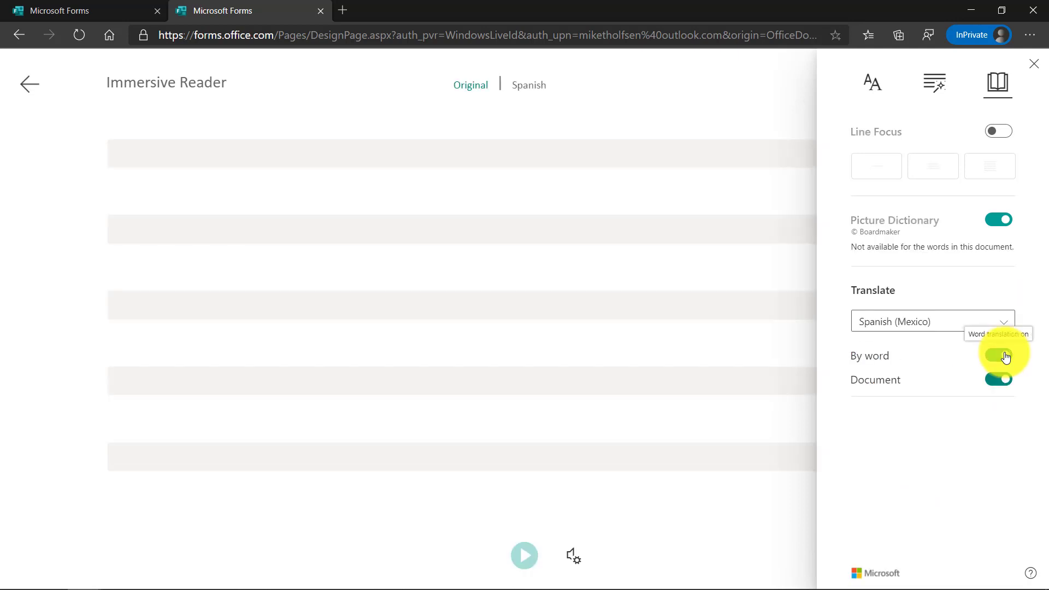
click(998, 355)
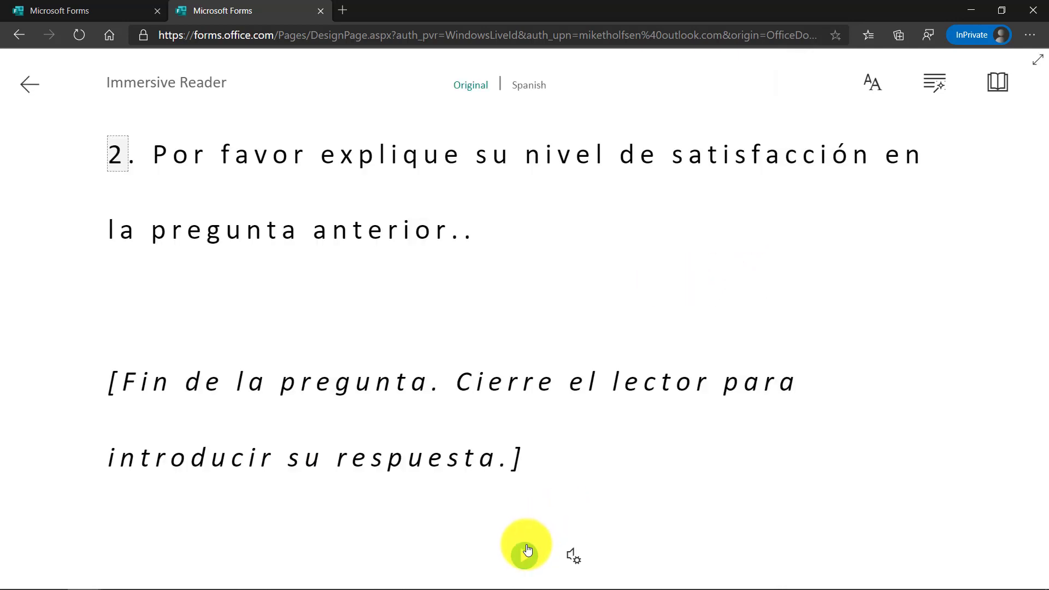
click(525, 544)
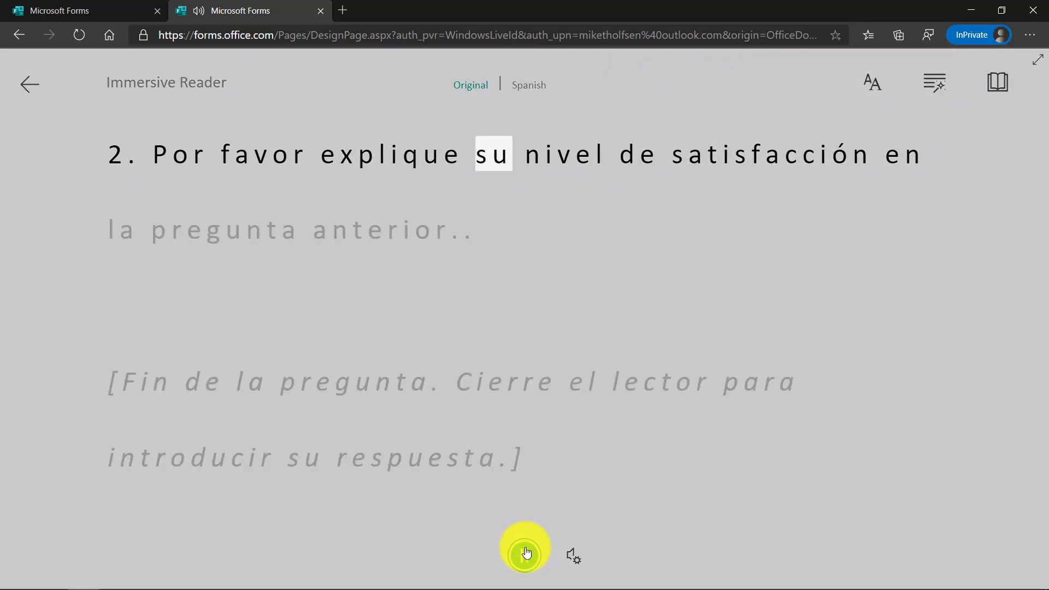
click(525, 555)
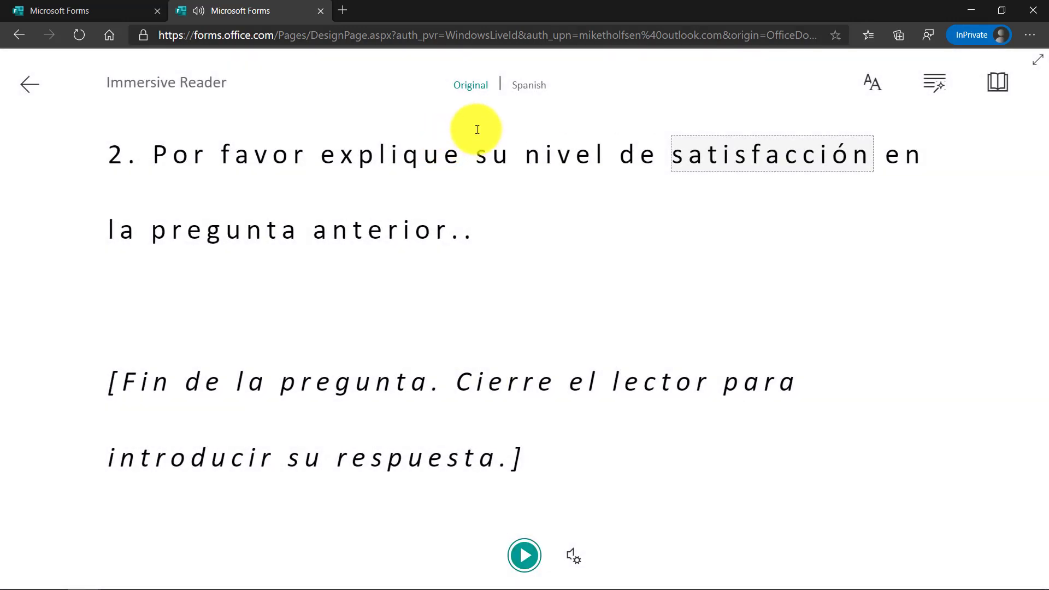
click(471, 86)
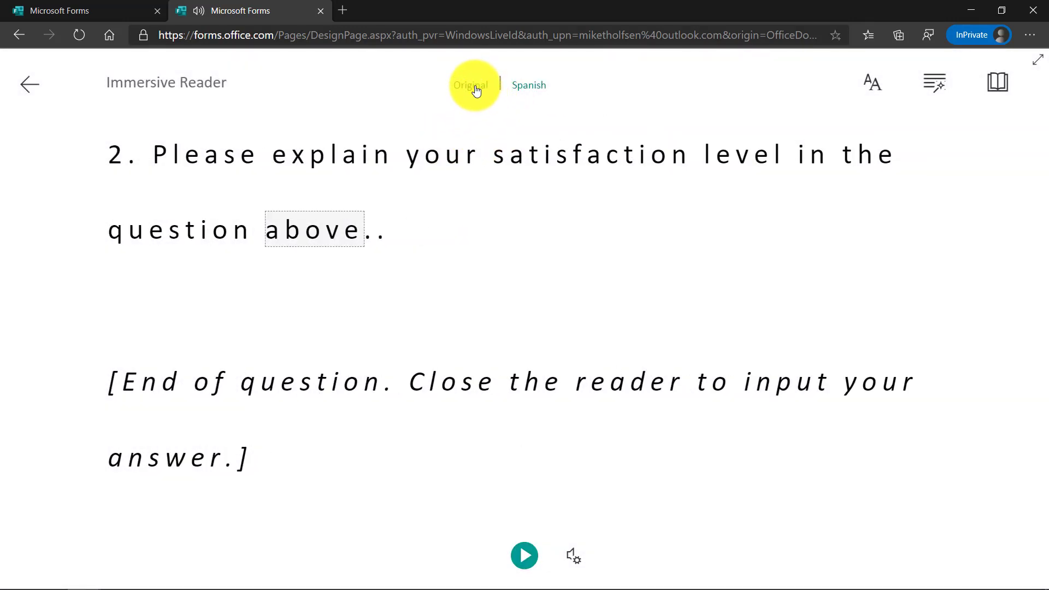
click(29, 84)
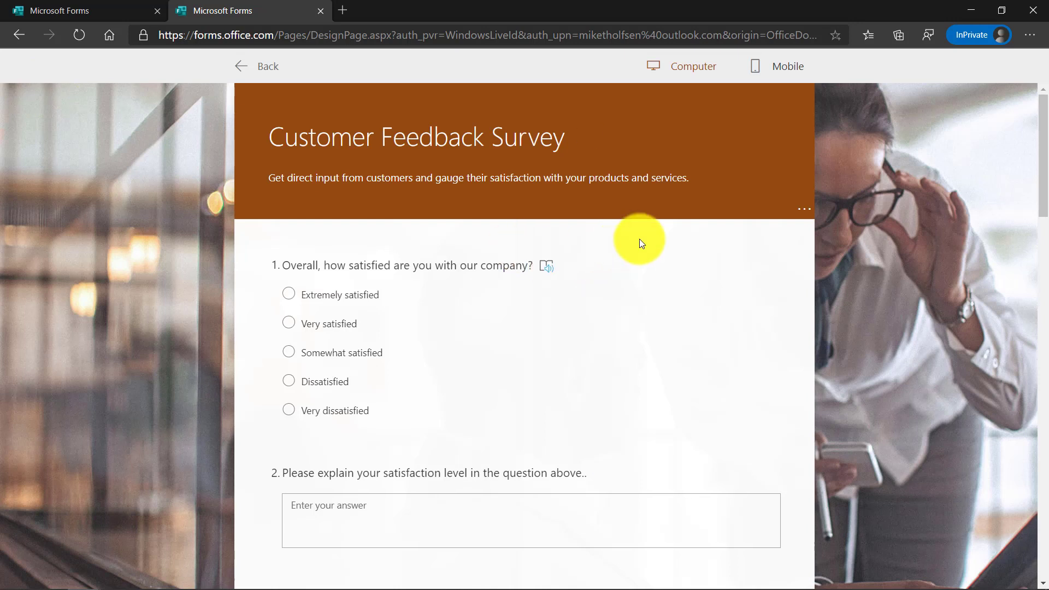
mouse_move(804, 211)
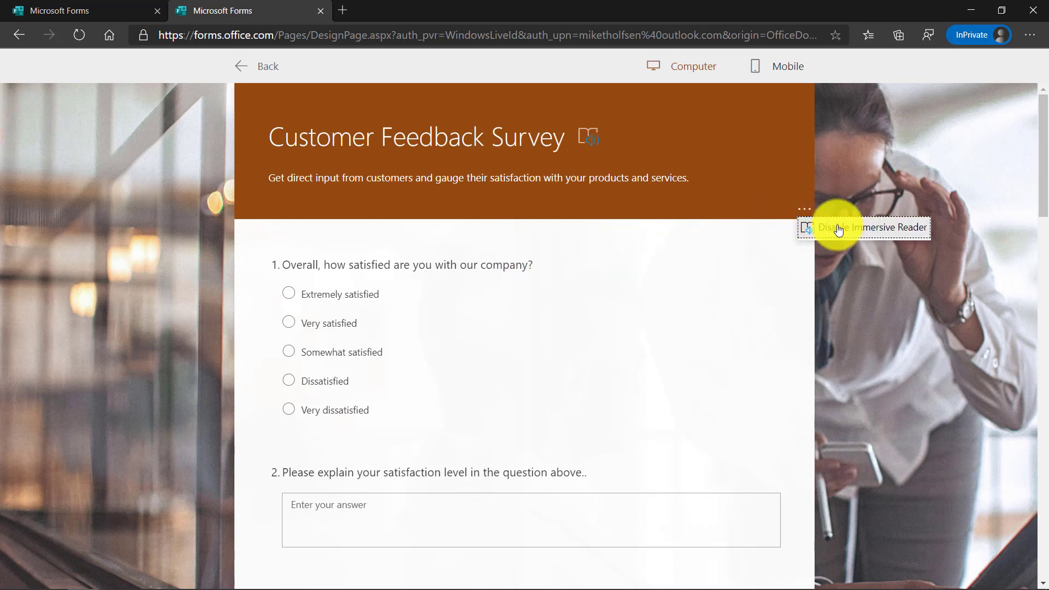
mouse_move(545, 136)
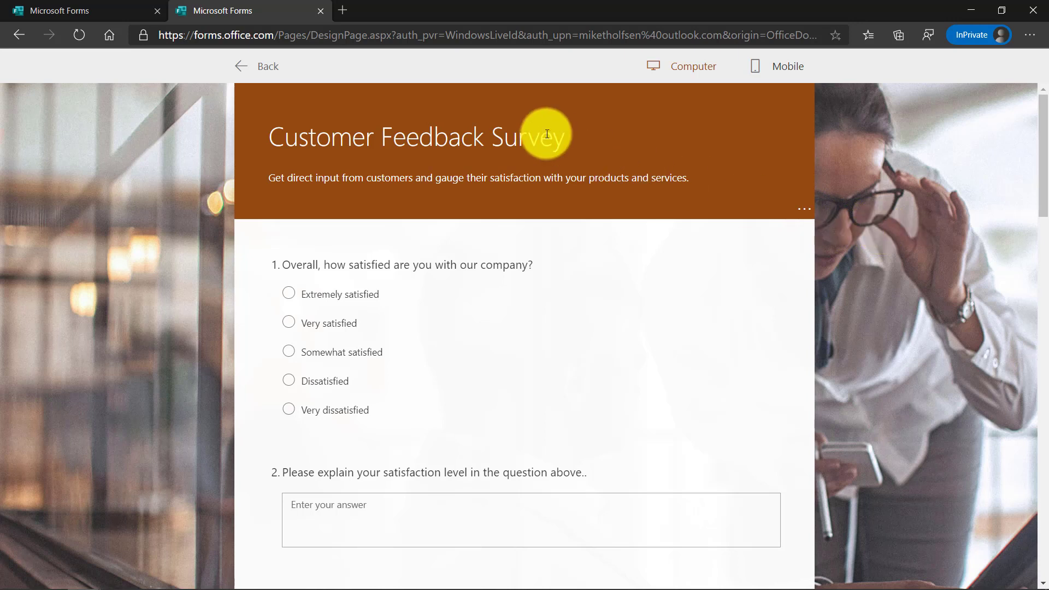
mouse_move(535, 133)
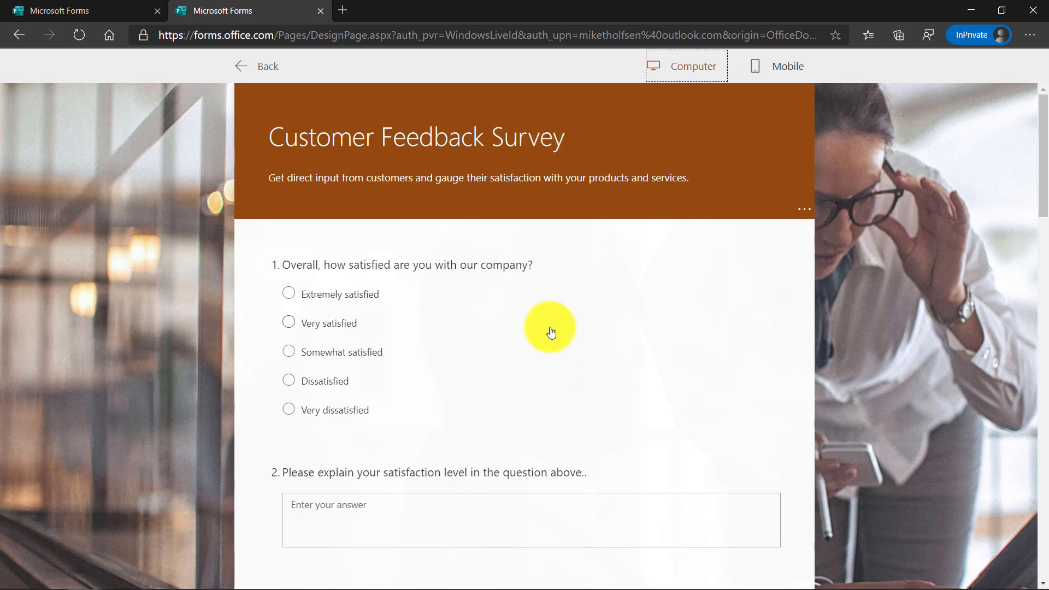
mouse_move(788, 66)
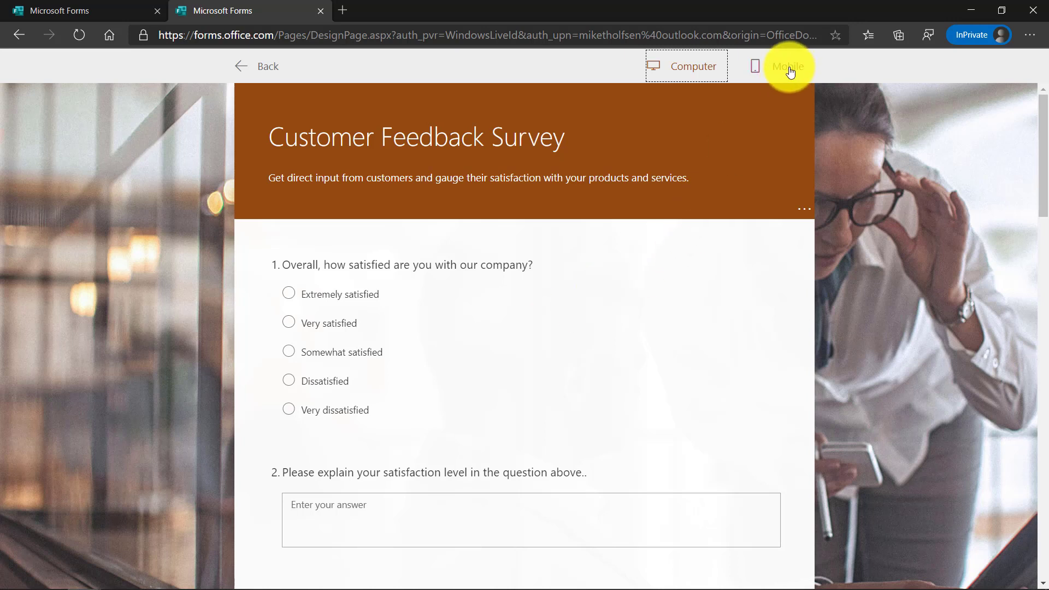
Switch the survey's respondent preview to the mobile phone layout.
click(788, 66)
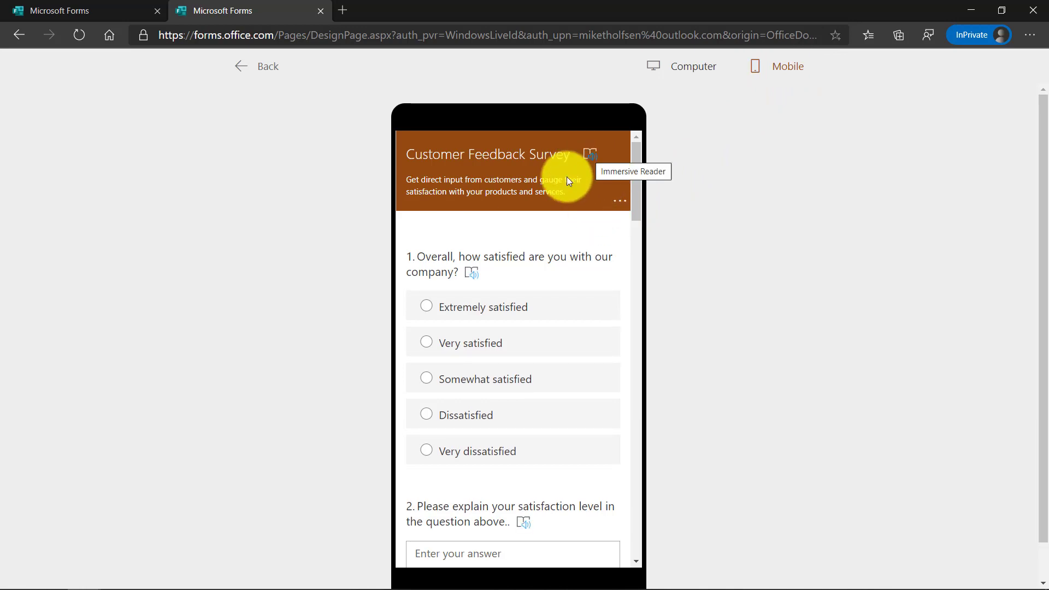
mouse_move(523, 526)
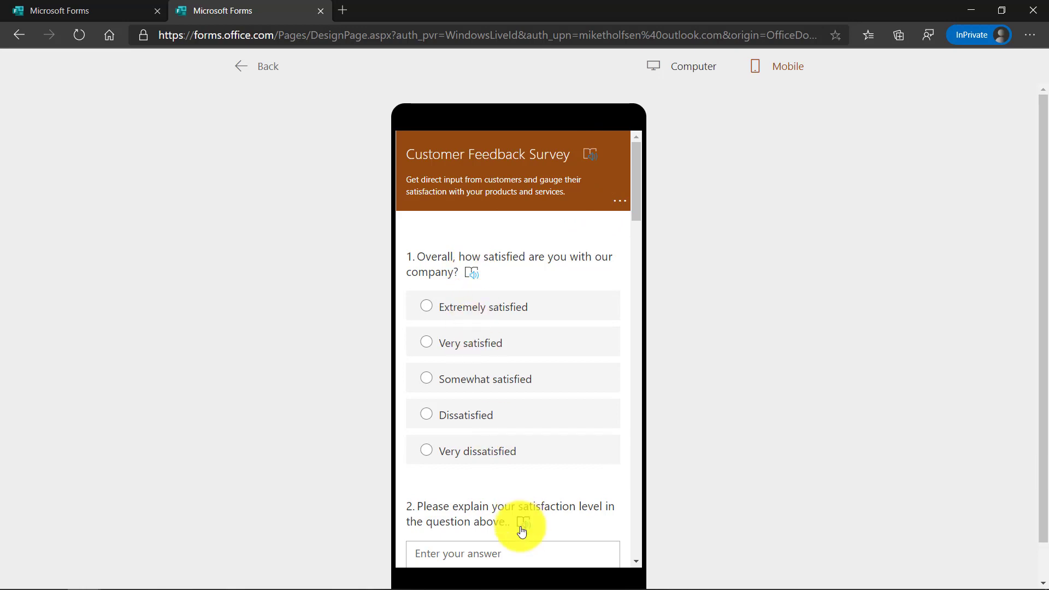
mouse_move(524, 522)
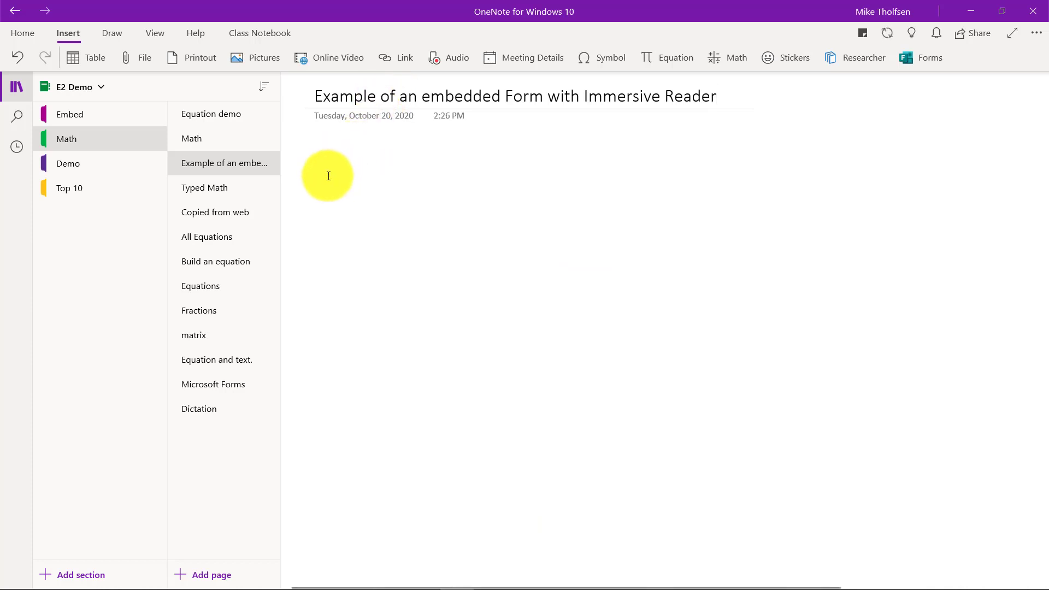
mouse_move(321, 177)
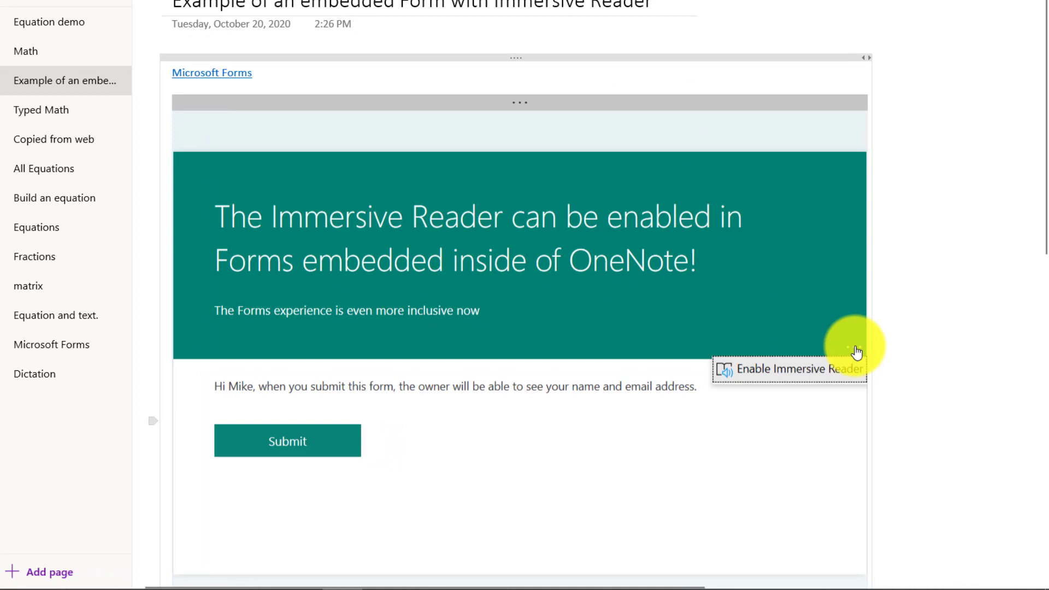
mouse_move(693, 314)
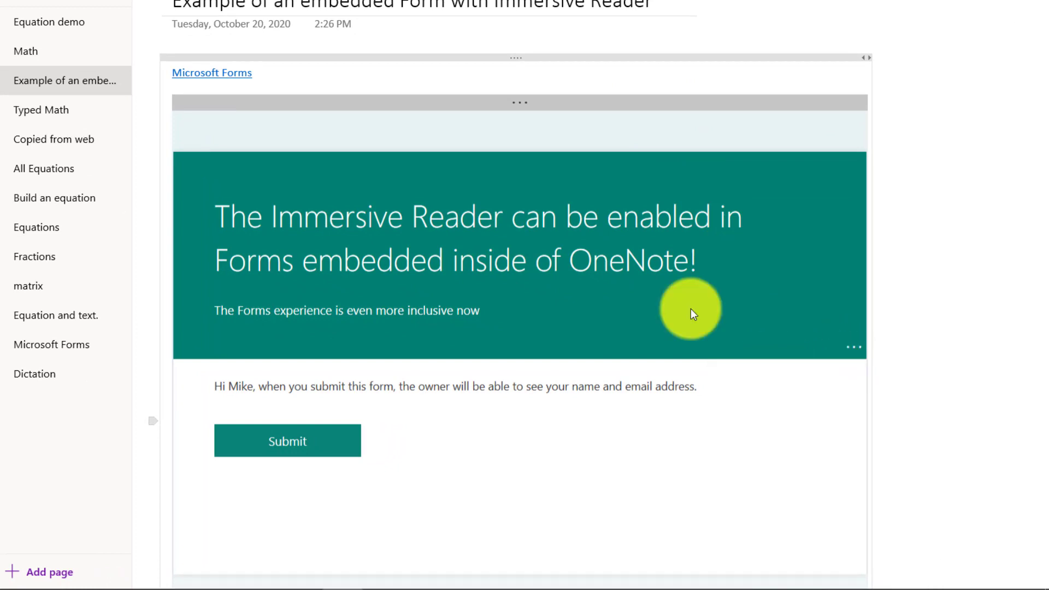
mouse_move(726, 255)
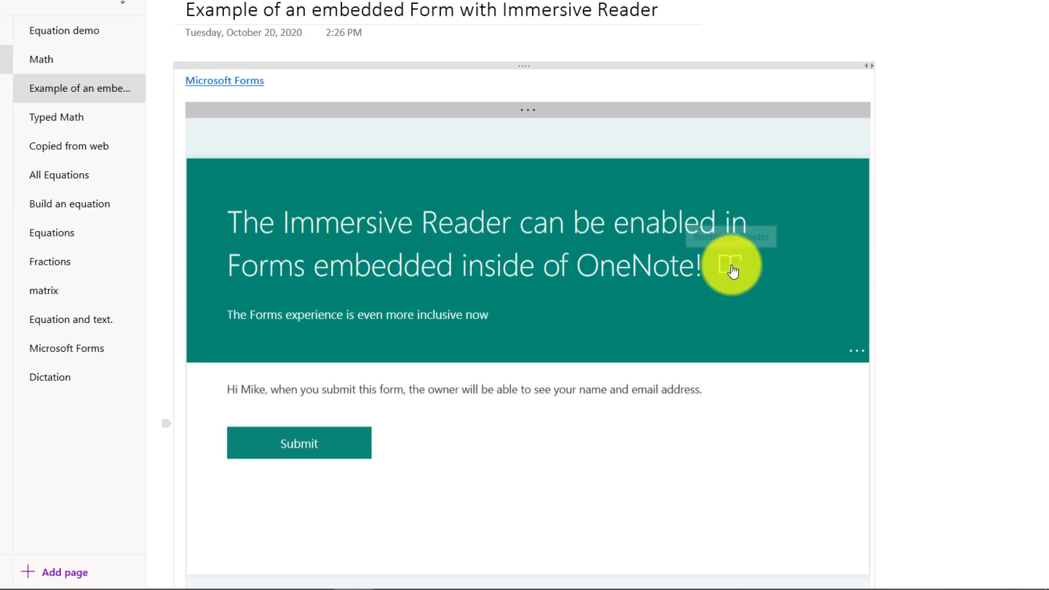
click(732, 271)
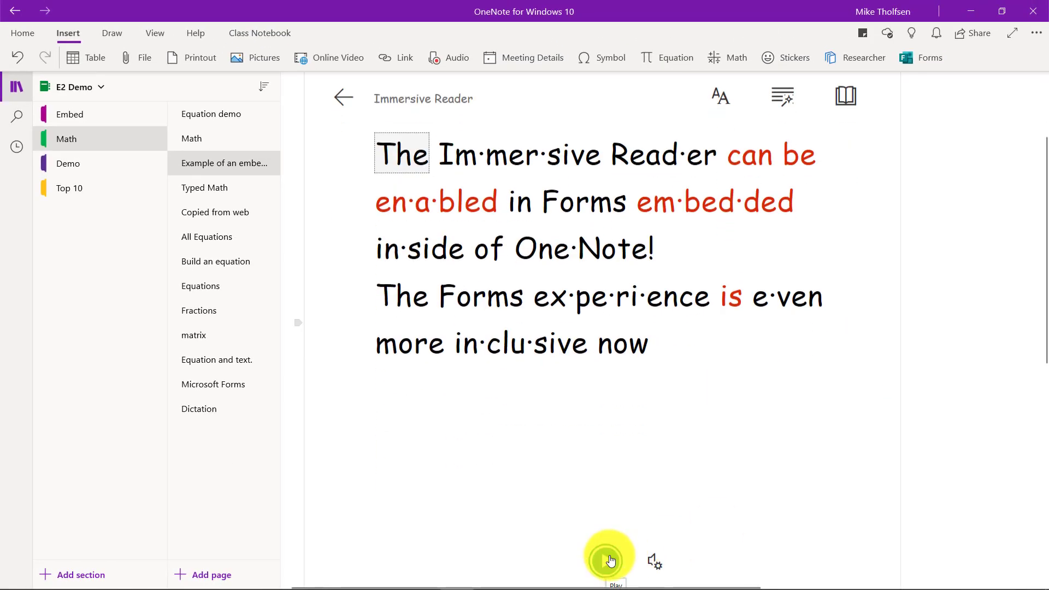
click(610, 558)
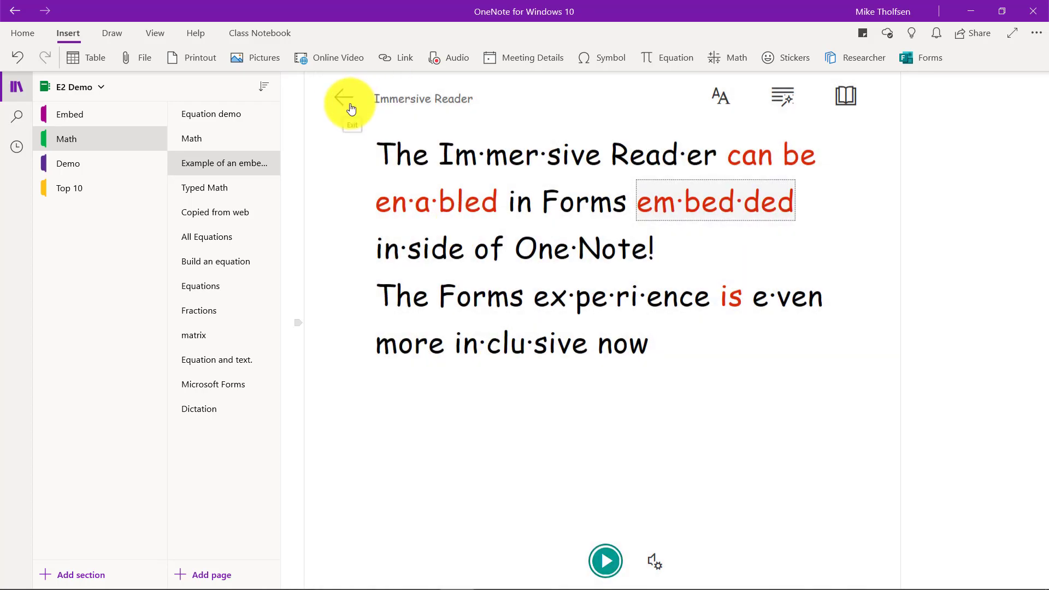
click(347, 97)
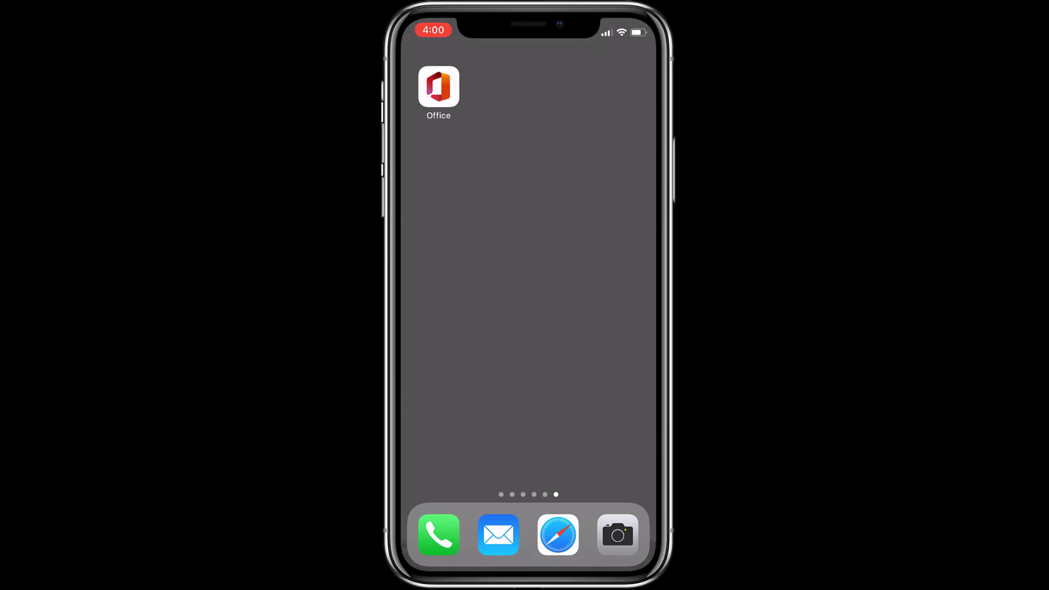
Start creating a new form from the Office Mobile app's Actions list.
click(437, 88)
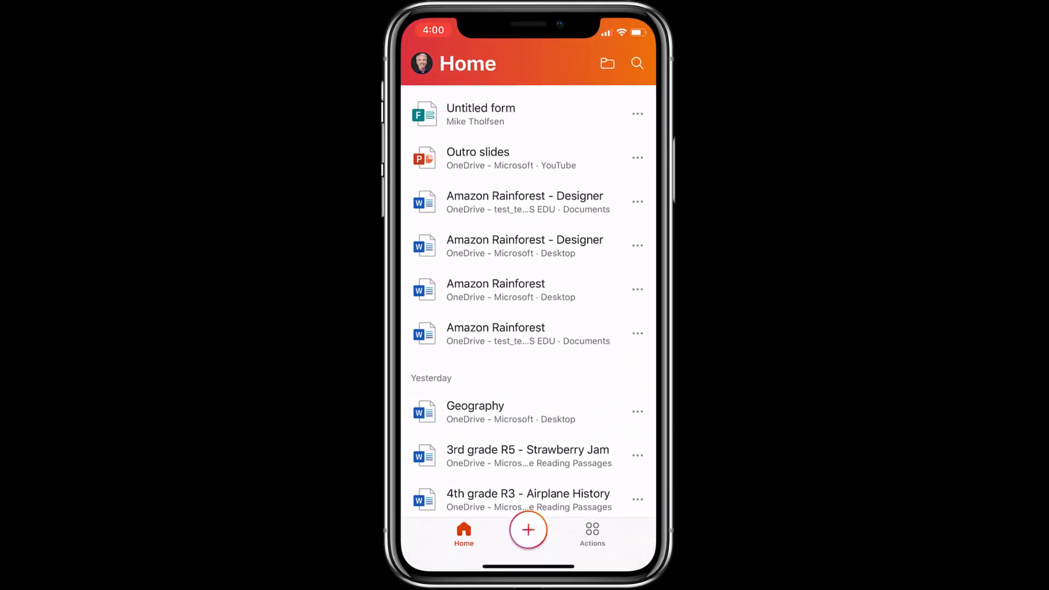
click(591, 535)
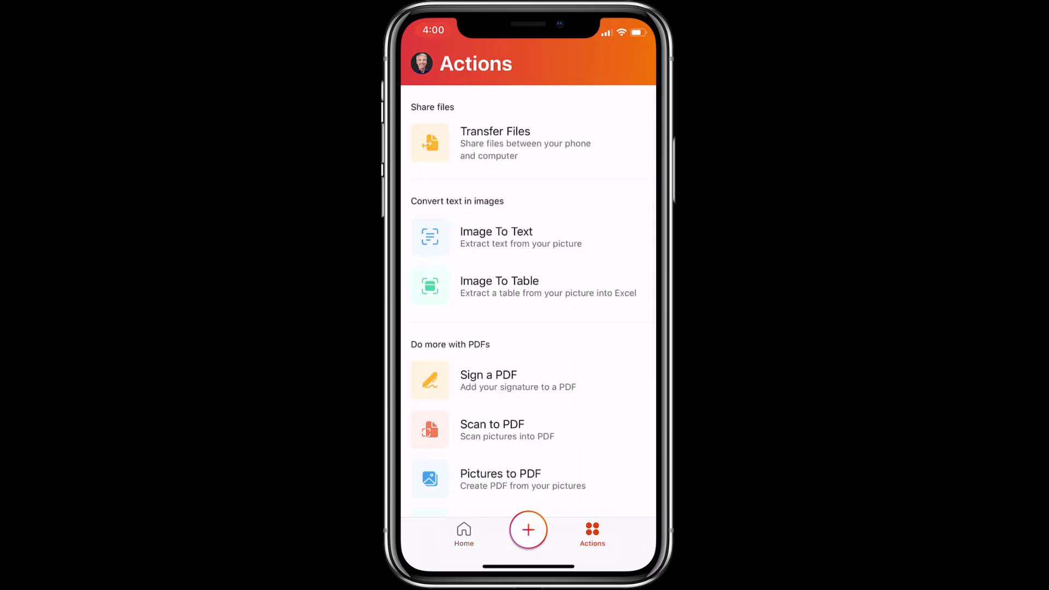
scroll(down, 3)
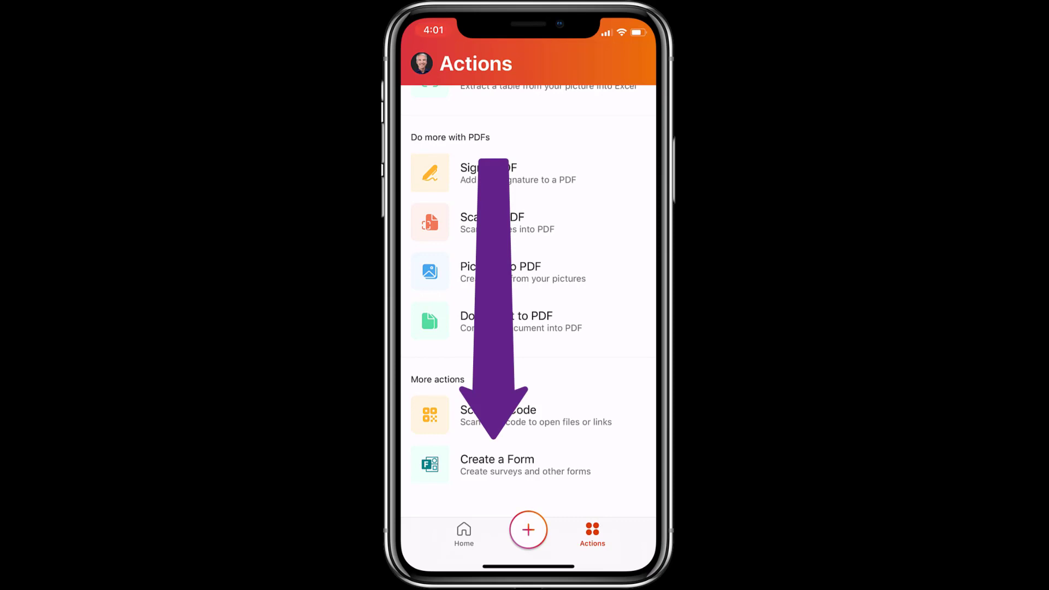
click(498, 465)
text(Check out Forms in Office Mobile)
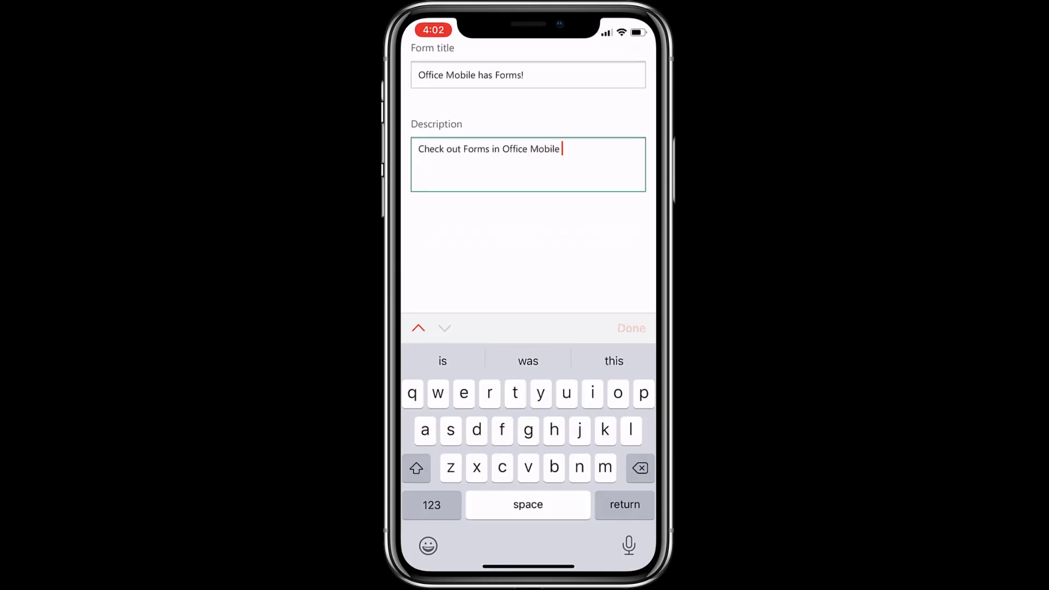
Finish the title and add a required favorite-color choice question to the form.
click(629, 328)
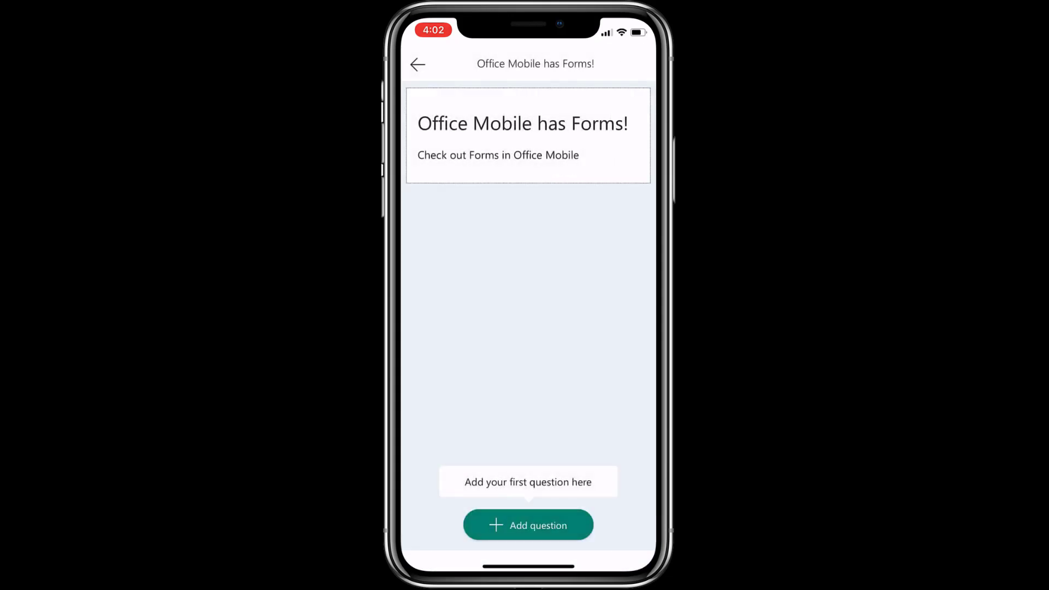
click(528, 525)
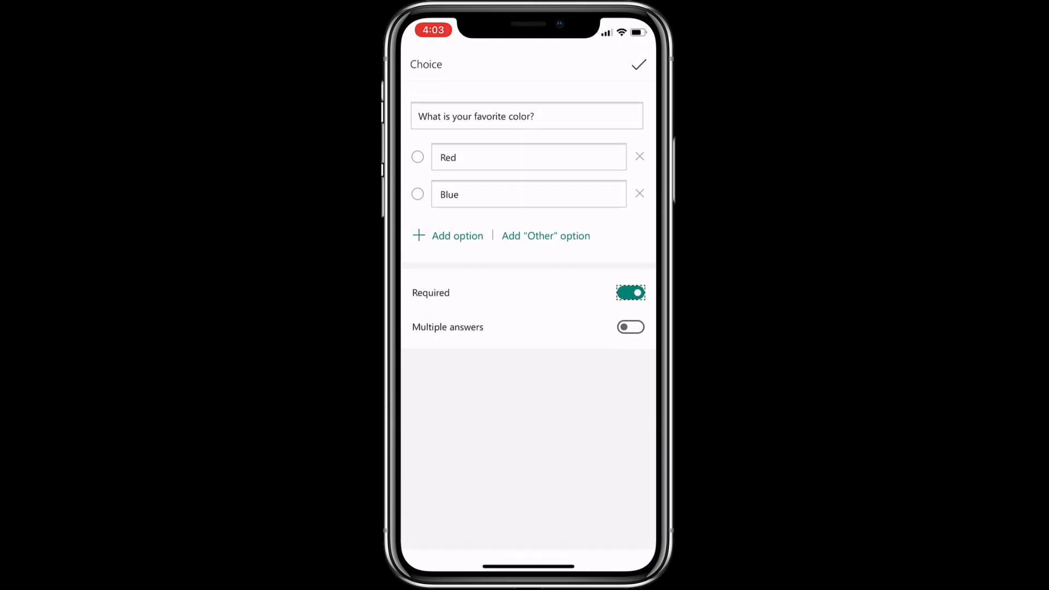
click(638, 65)
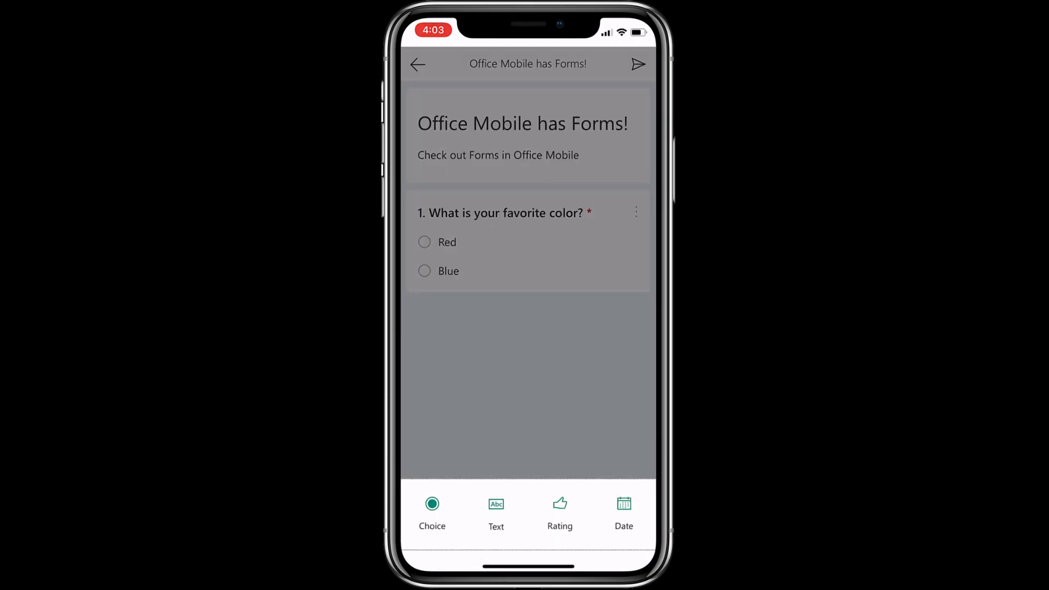
Add a star rating question asking 'cool is Forms is Office Mobile'.
click(560, 508)
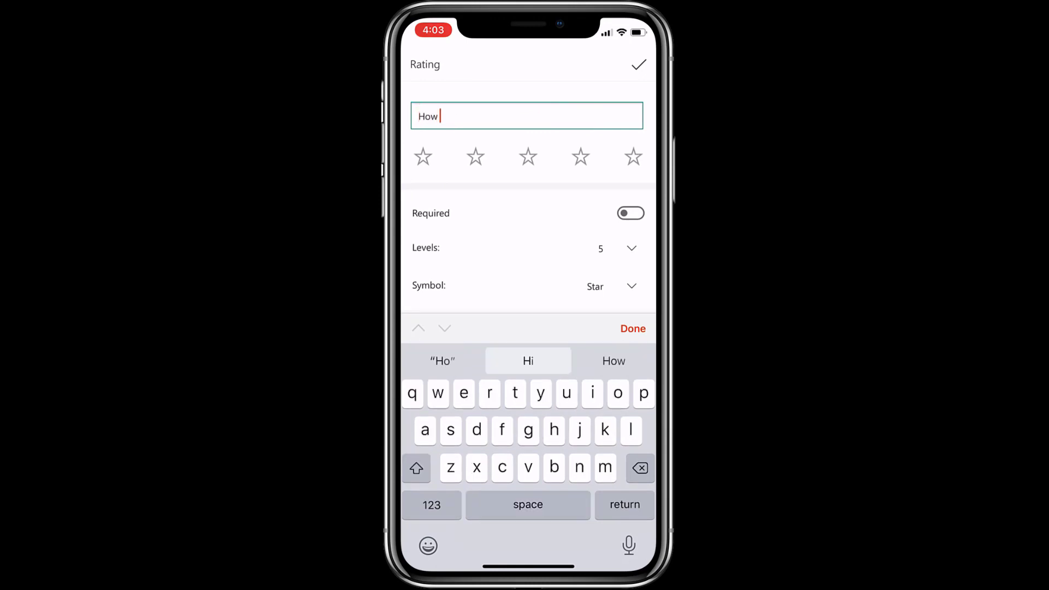
text(cool is Forms is Office Mobile)
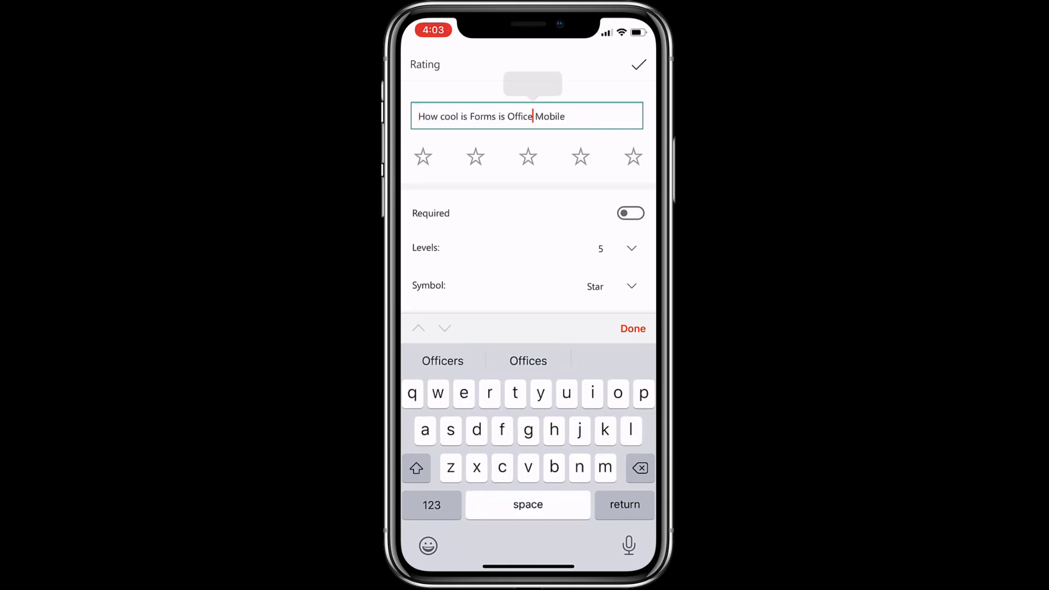
click(633, 329)
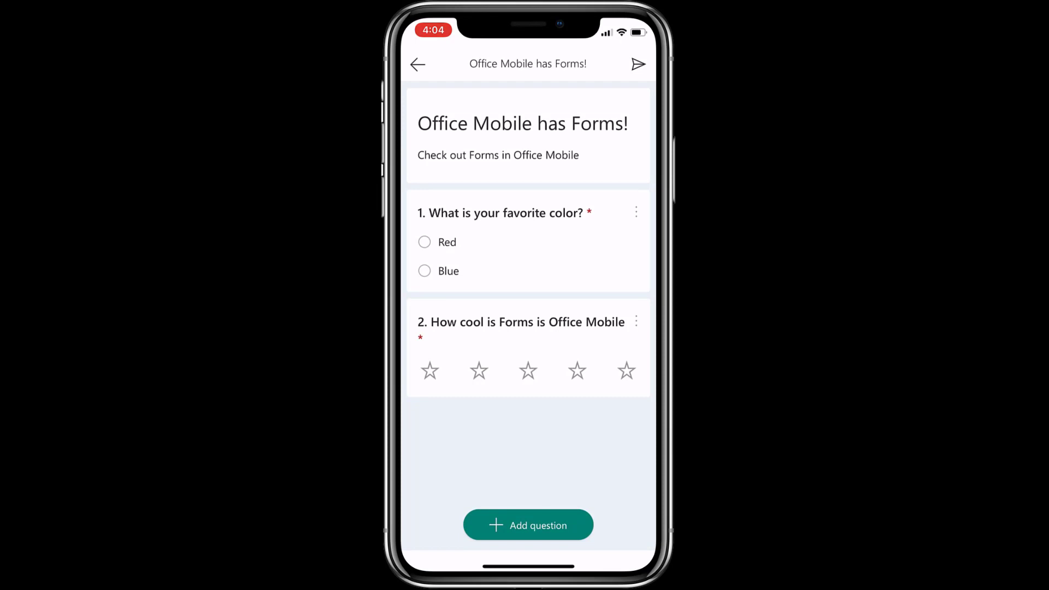
Copy the form's sharing link from the share options.
click(638, 64)
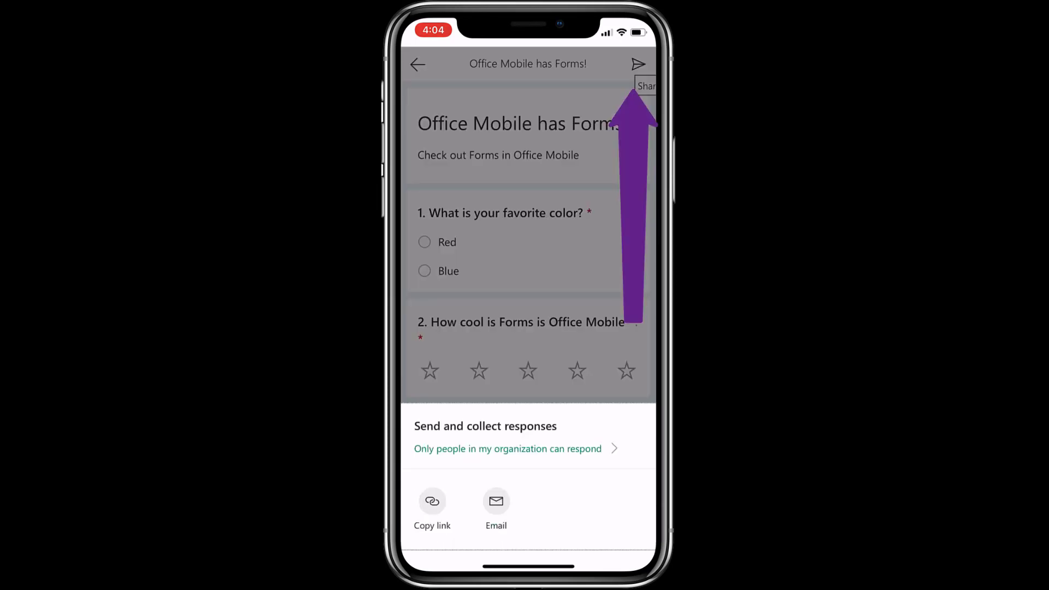
click(431, 509)
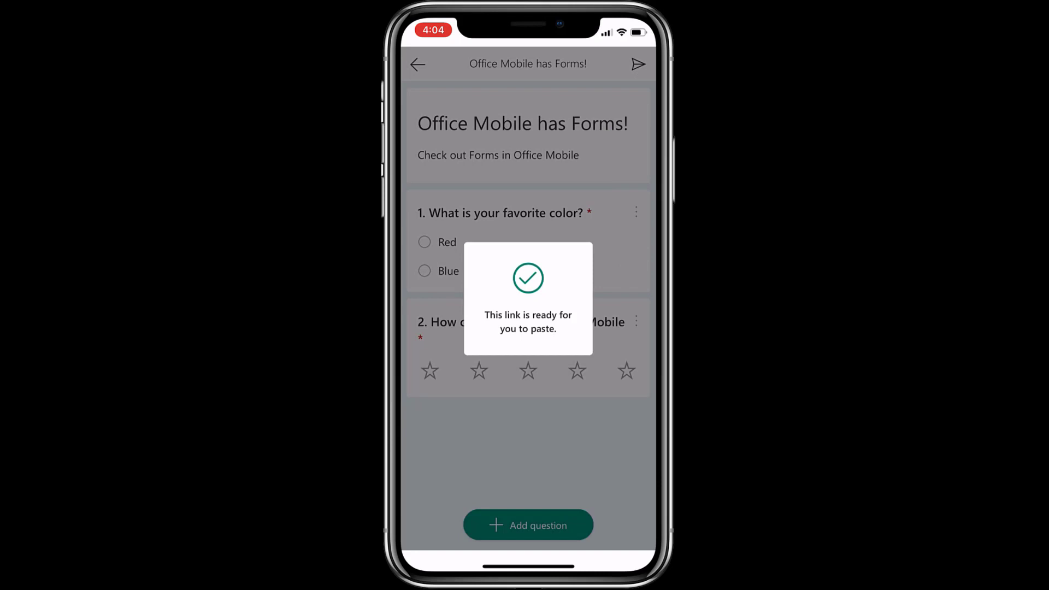